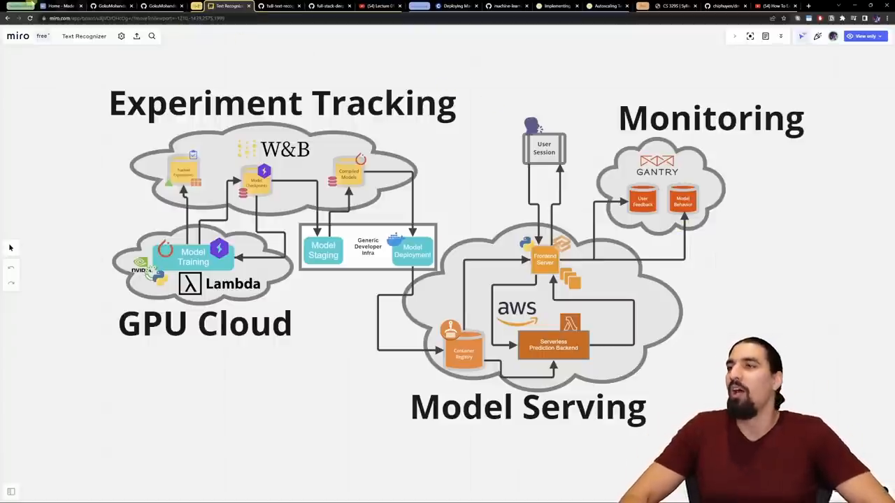
Switch to Made With ML and scroll to the MLOps course's design-to-production topics.
left_click(61, 6)
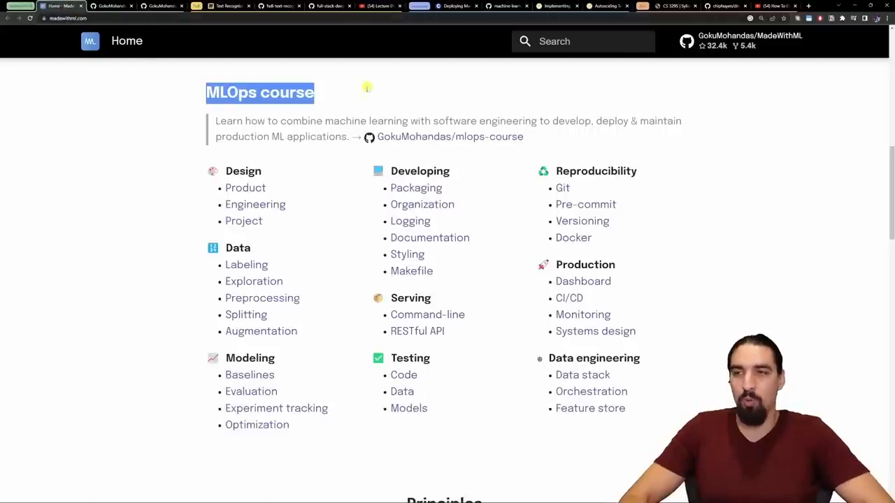
mouse_move(134, 122)
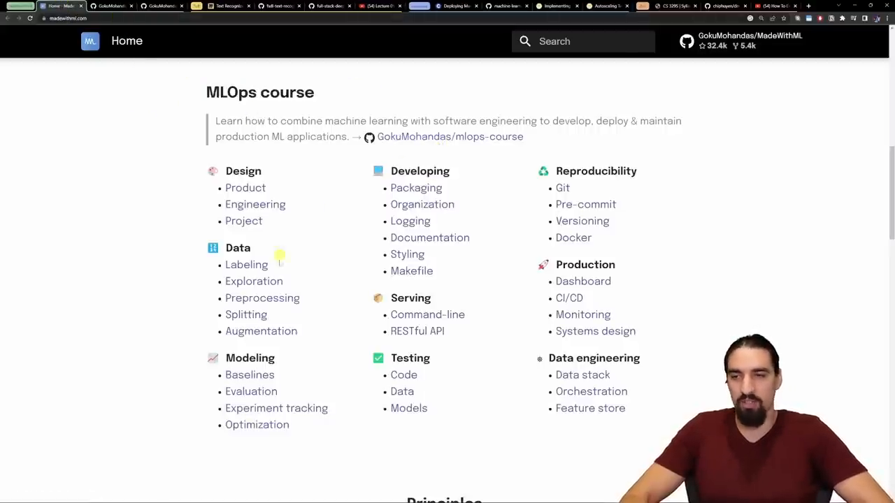
scroll("up", 3)
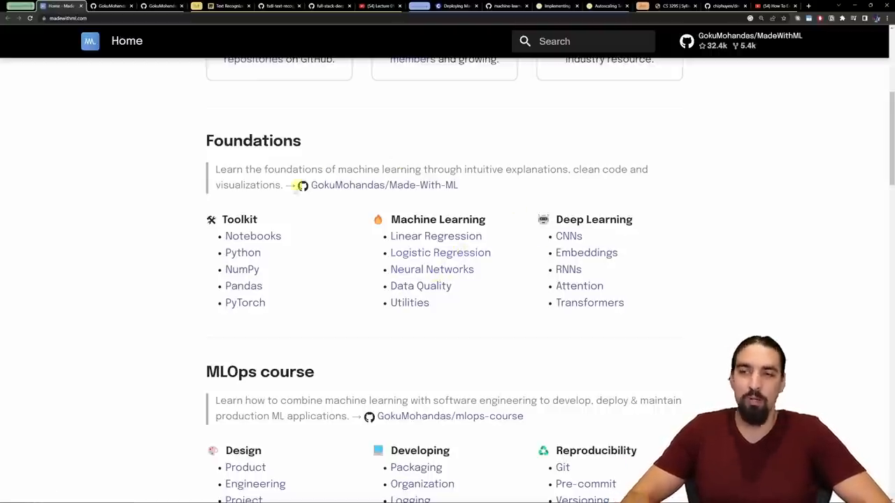
scroll("down", 3)
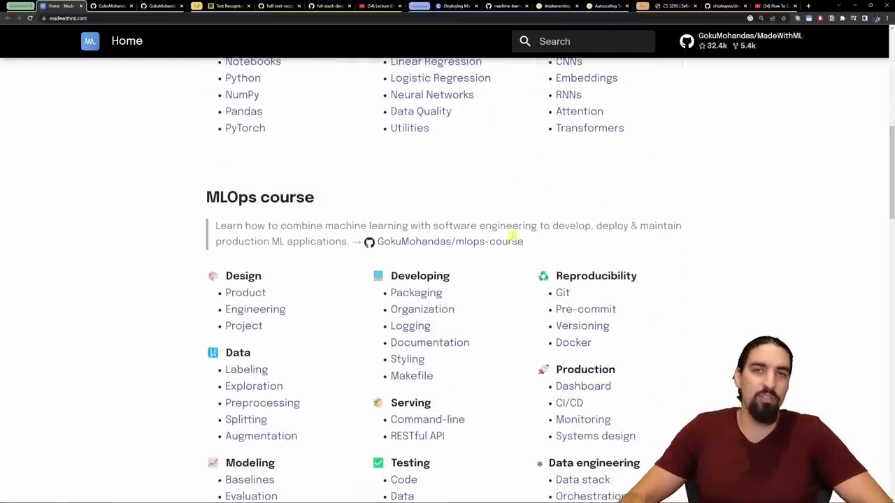
scroll("down", 3)
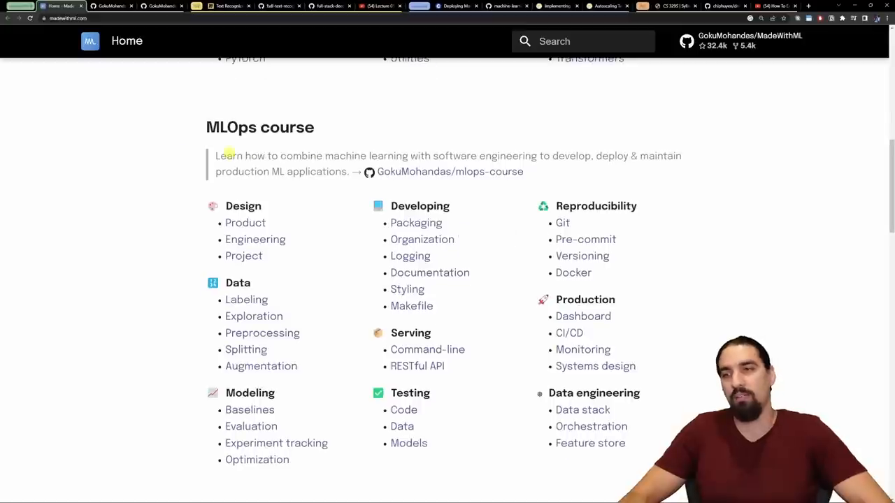
scroll("down", 3)
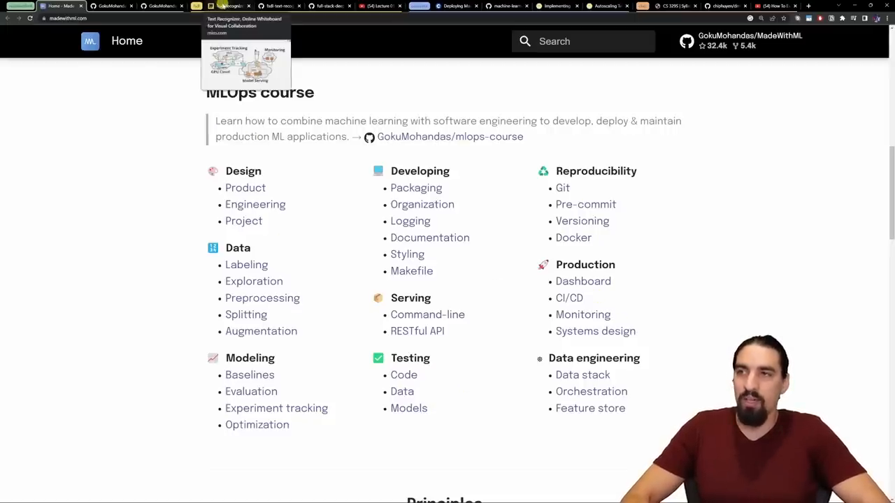
Glance at the Miro board and FSDL video, then view the repo's lab table.
left_click(225, 6)
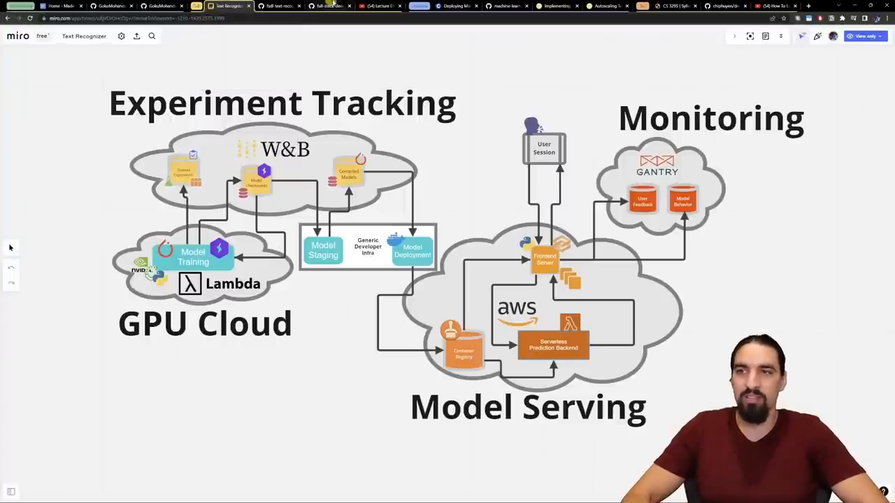
left_click(378, 6)
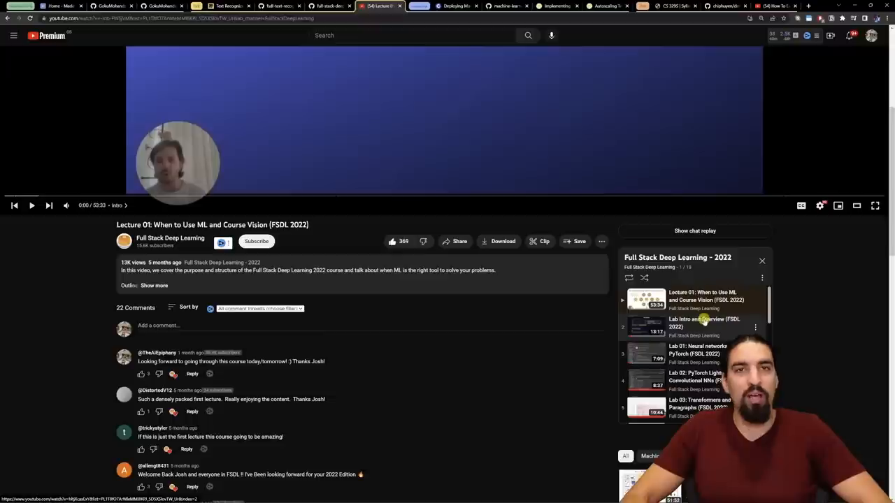
scroll("down", 3)
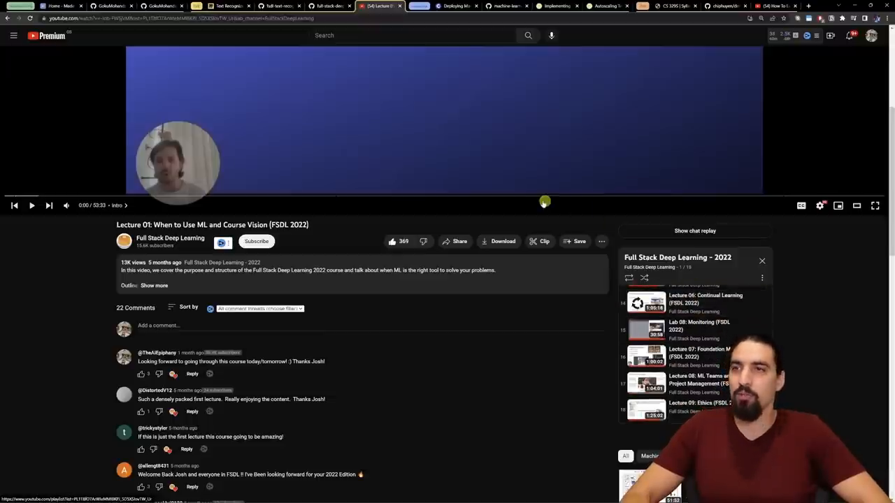
left_click(327, 6)
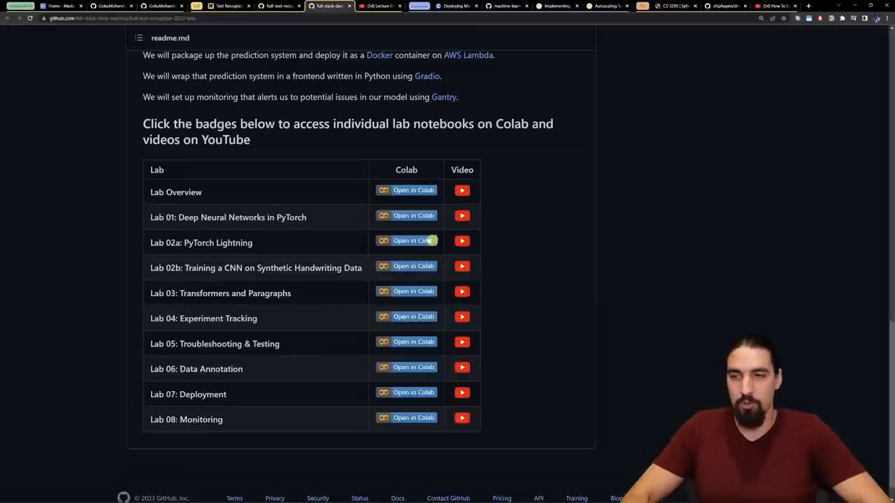
mouse_move(344, 317)
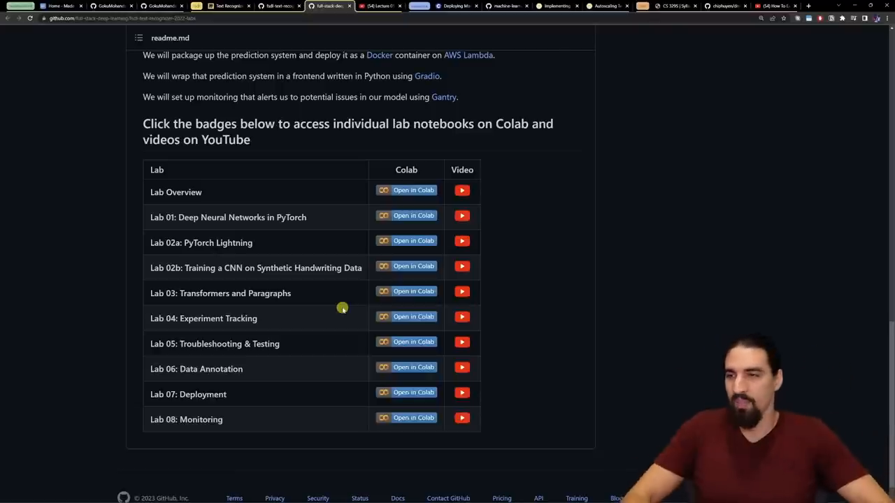
mouse_move(298, 296)
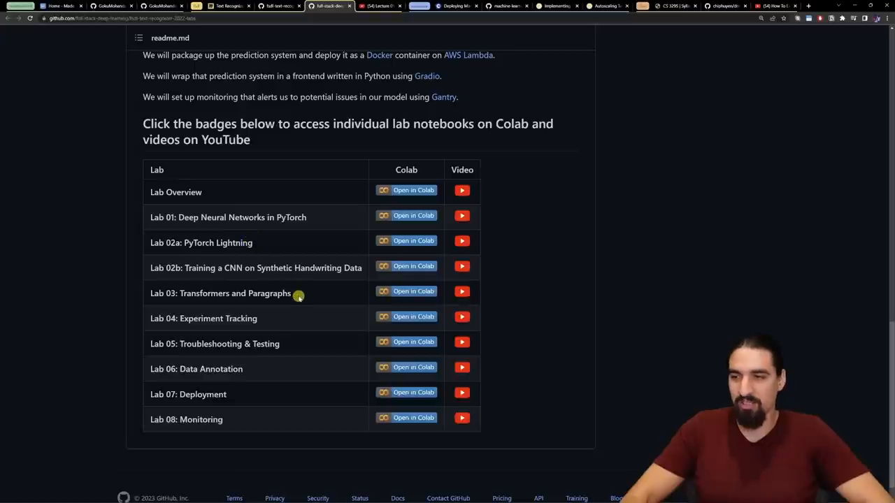
left_click_drag(299, 294, 143, 192)
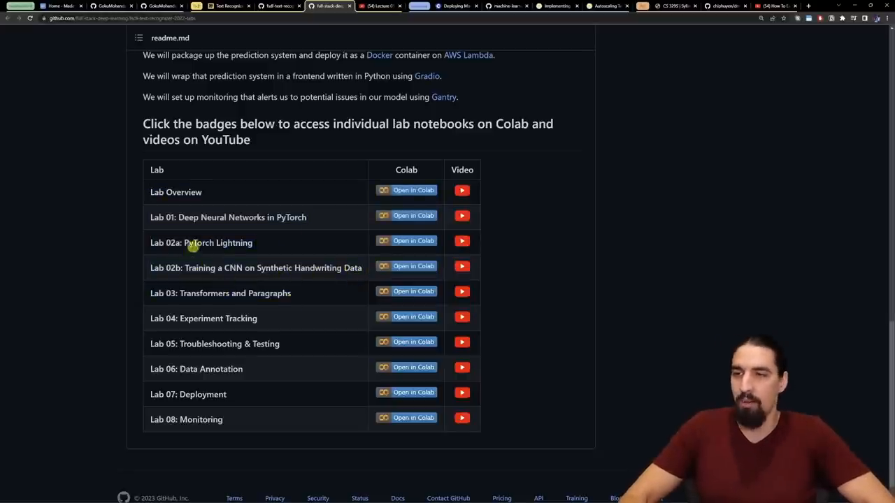
mouse_move(315, 223)
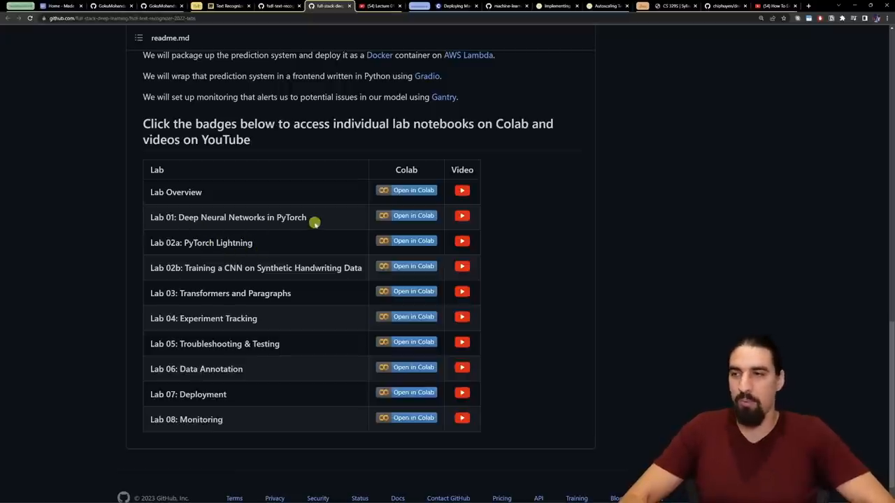
mouse_move(232, 267)
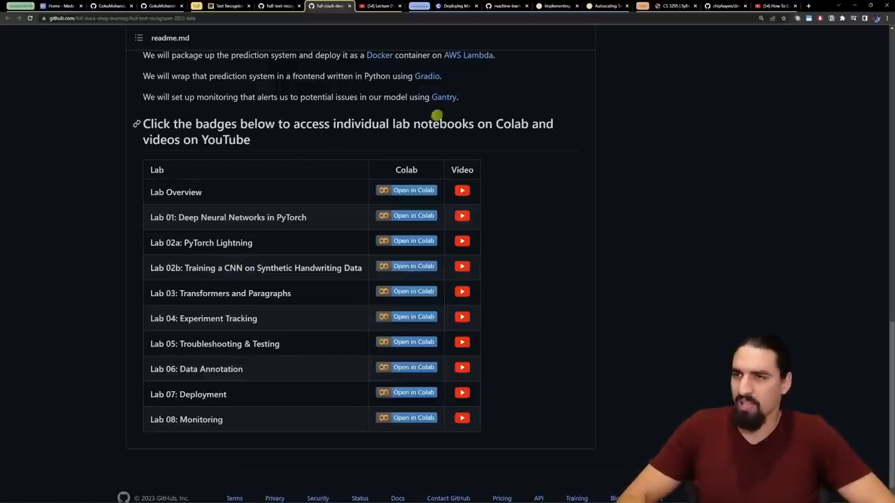
mouse_move(404, 32)
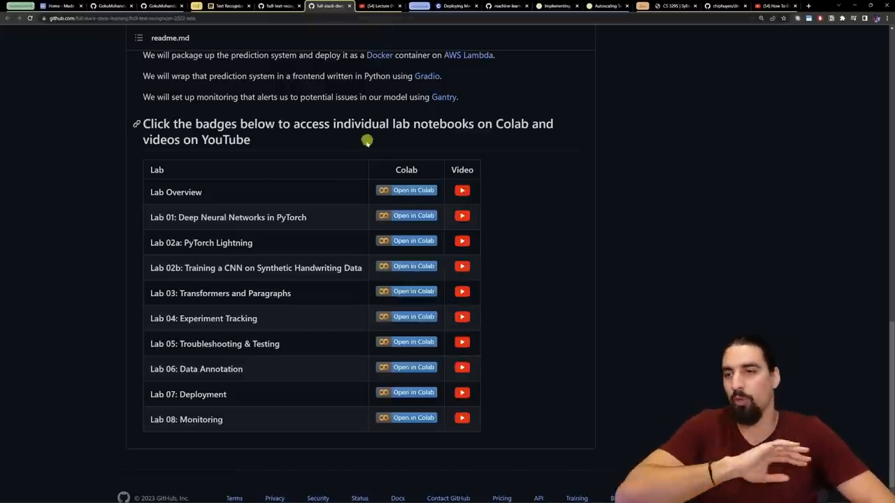
mouse_move(457, 48)
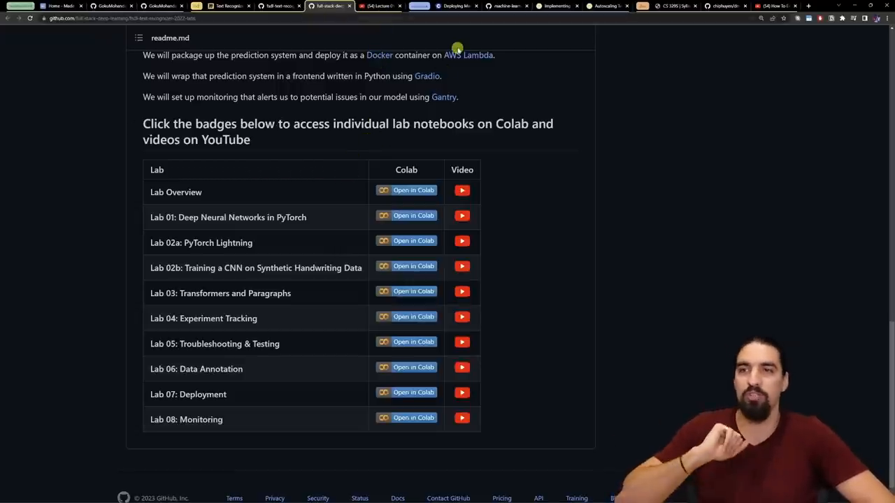
View Coursera's deployment course Week 1 page, then return to the Miro architecture board.
left_click(454, 5)
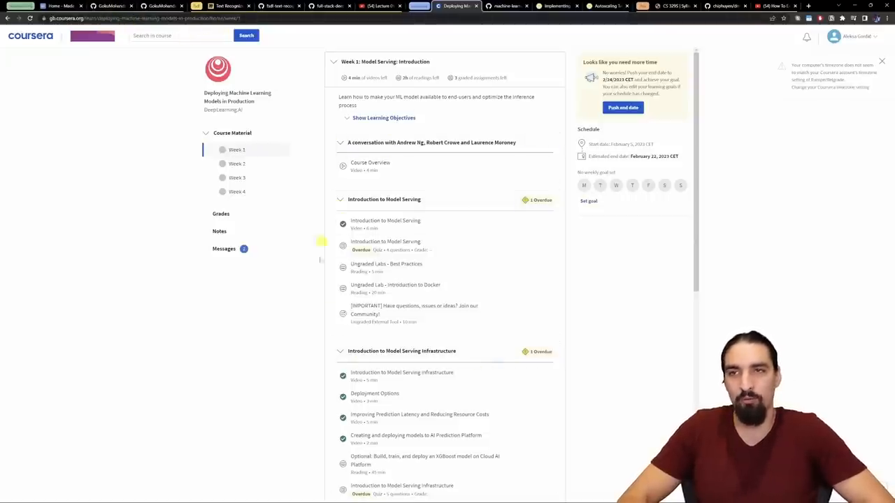
mouse_move(423, 316)
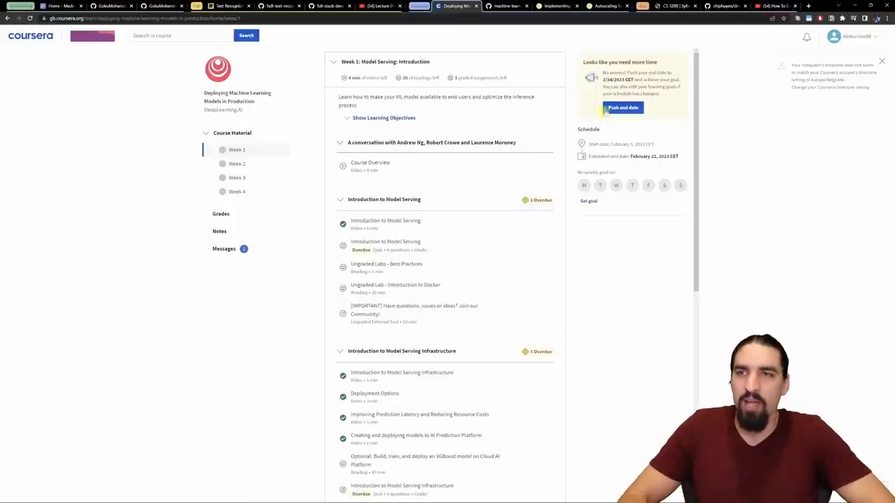
mouse_move(480, 78)
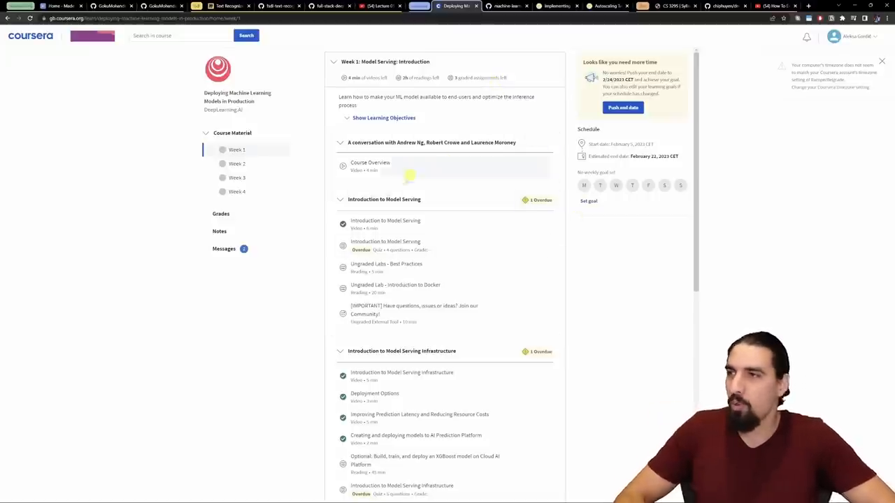
mouse_move(457, 306)
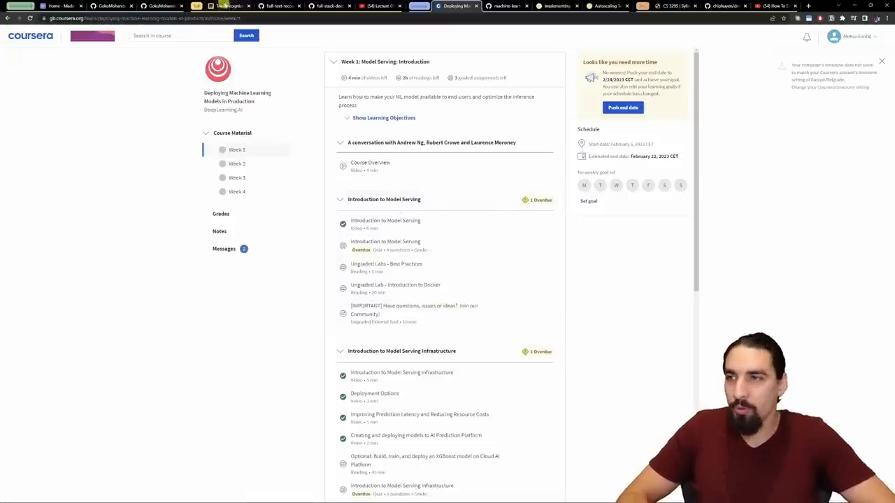
left_click(223, 6)
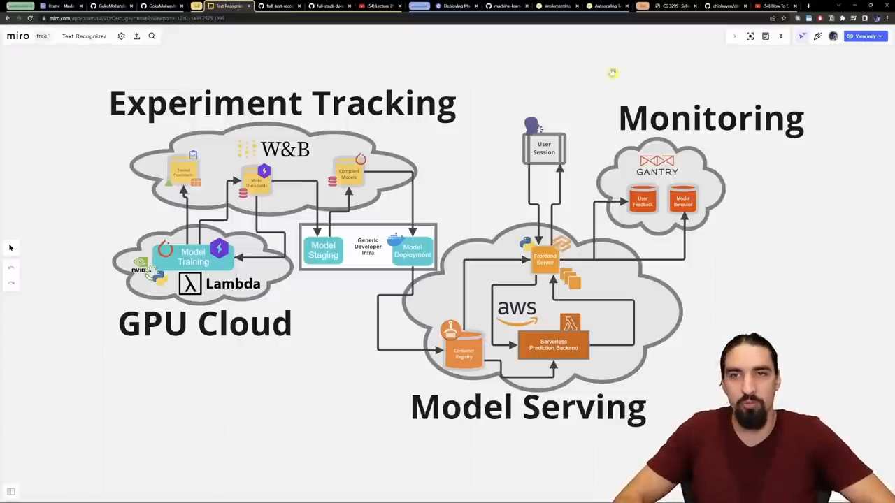
Scroll the CS 329S syllabus, then open Chip Huyen's book repository at normal zoom.
left_click(673, 6)
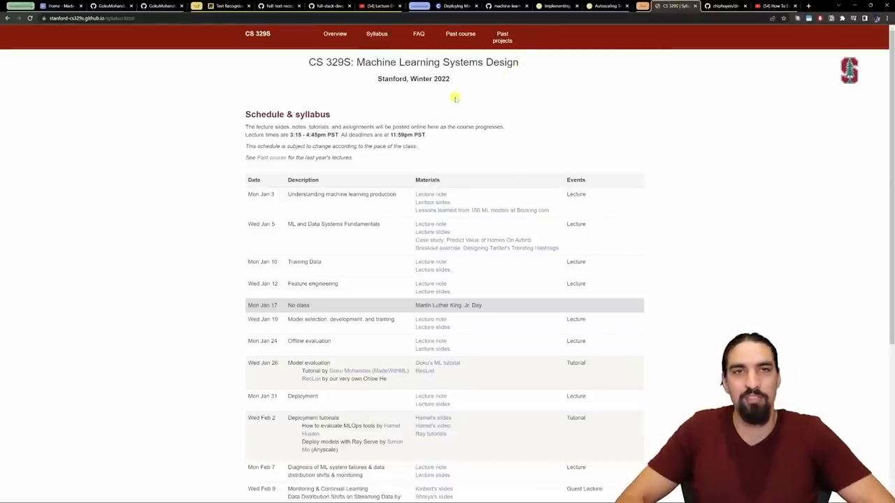
scroll("down", 3)
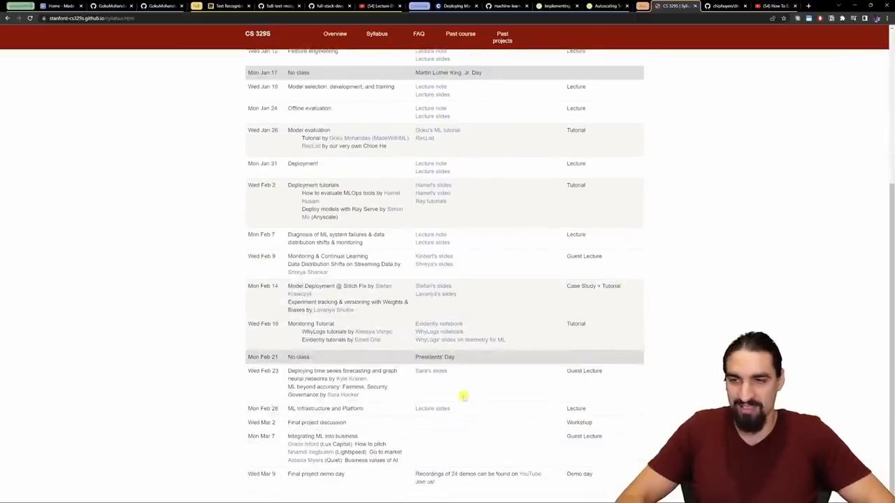
scroll("up", 3)
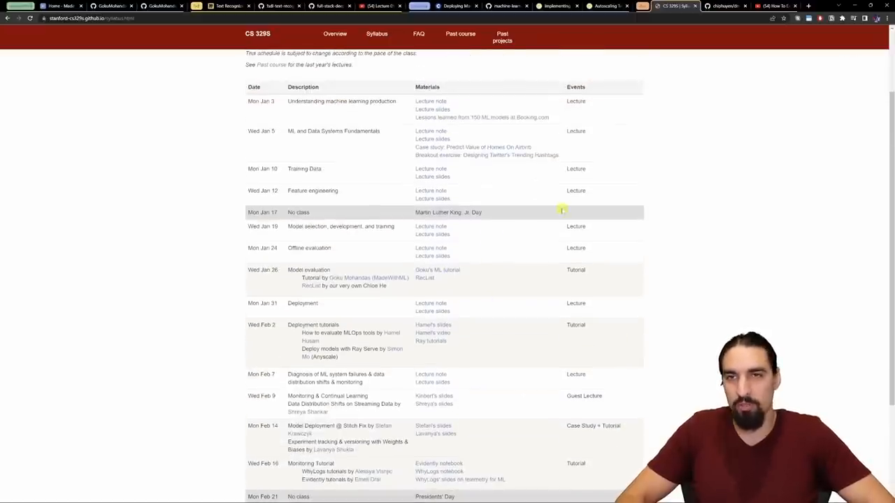
left_click(726, 6)
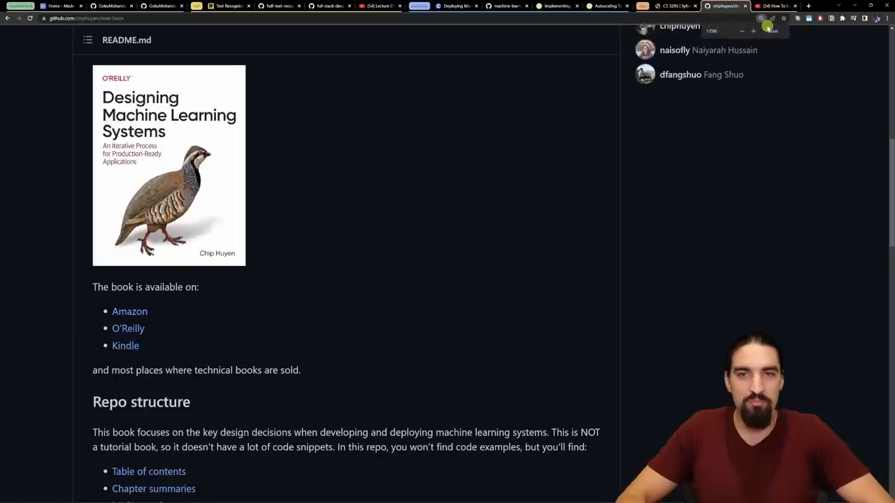
left_click(671, 5)
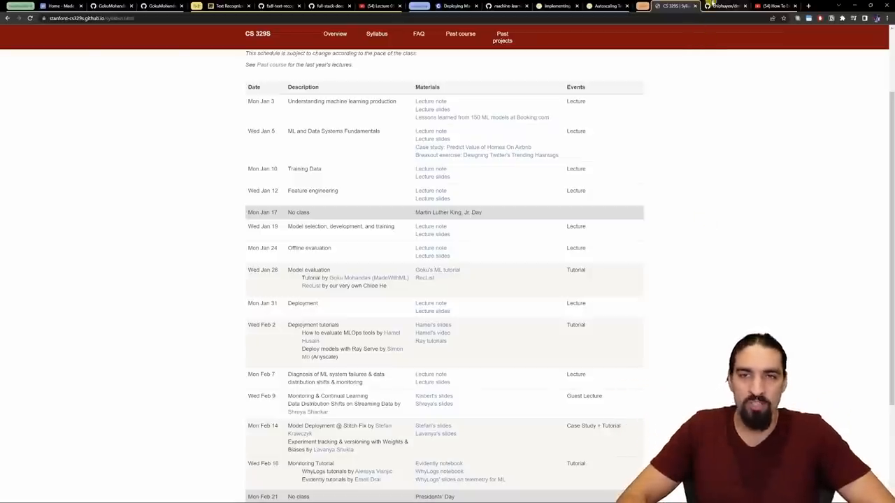
Revisit the book repository and syllabus, then bring up the How To Evaluate MLOps Tools talk.
left_click(724, 6)
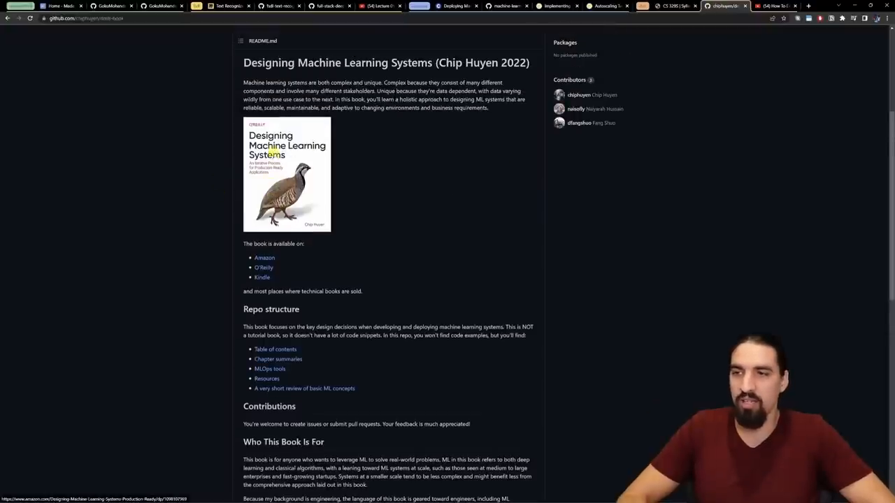
left_click(673, 5)
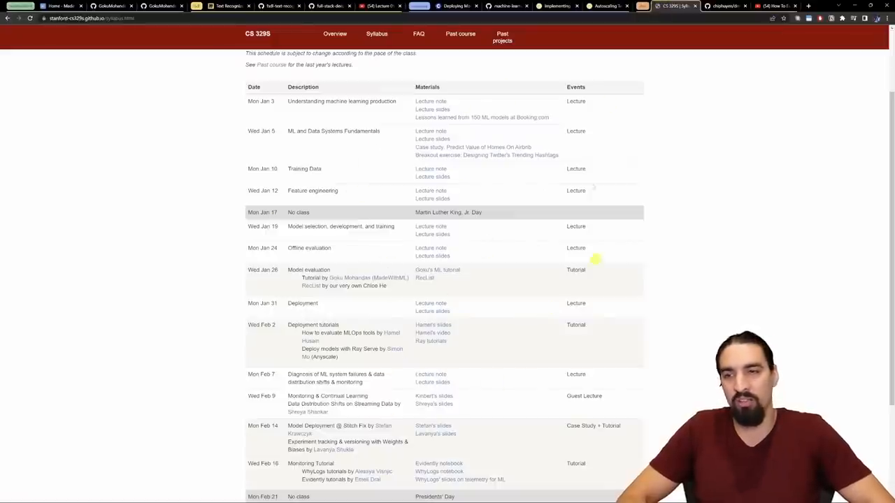
mouse_move(406, 271)
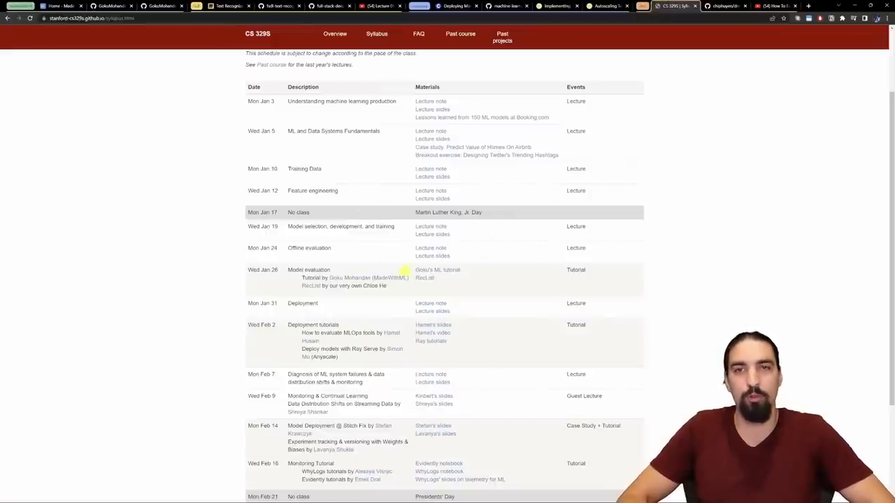
left_click(769, 6)
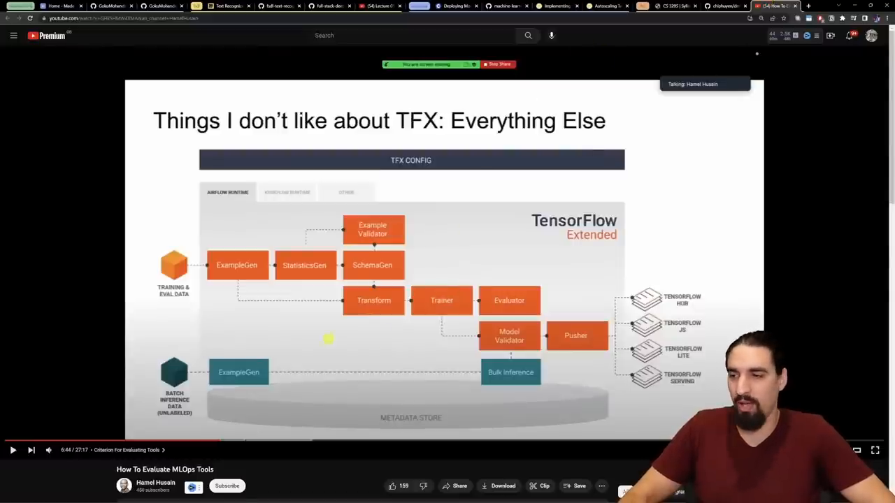
scroll("down", 3)
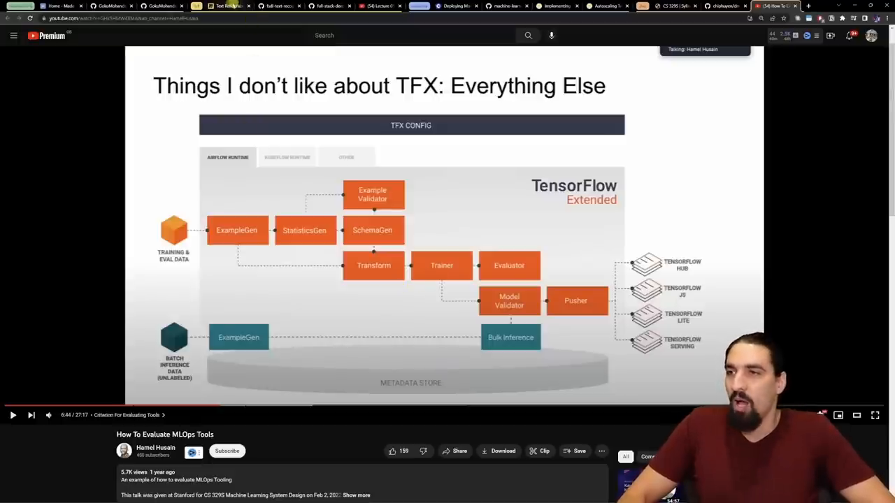
left_click(221, 6)
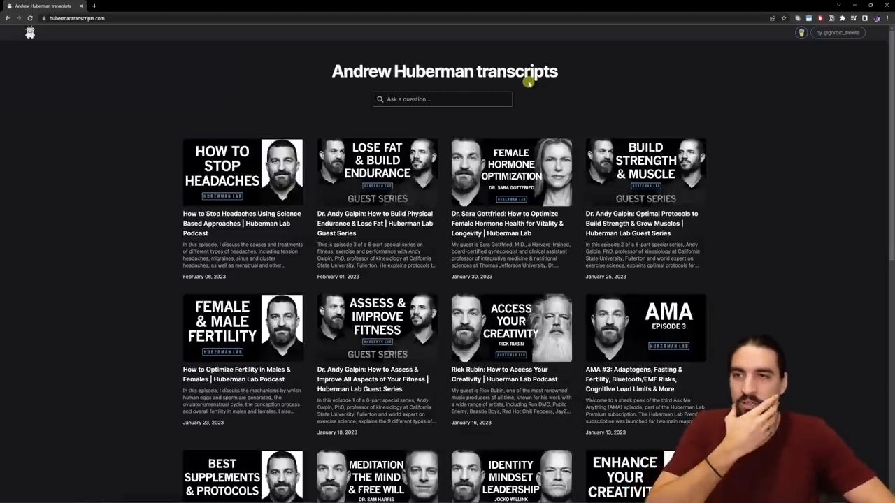
mouse_move(529, 82)
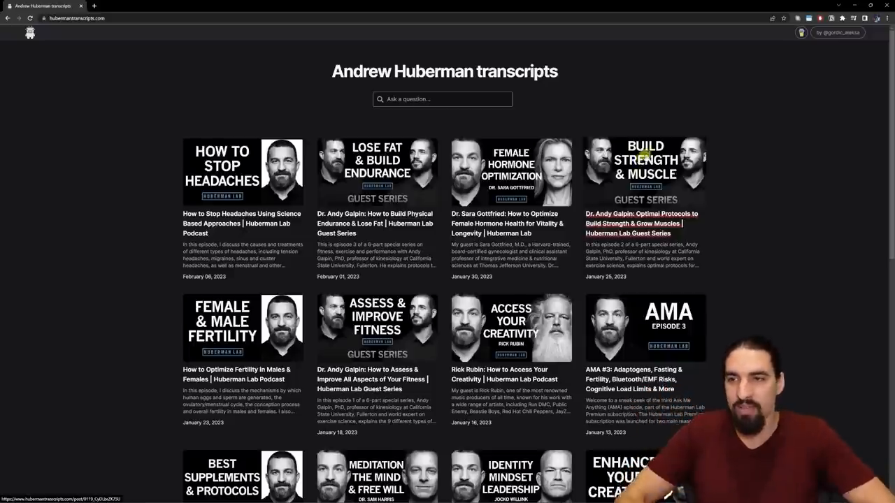
mouse_move(610, 114)
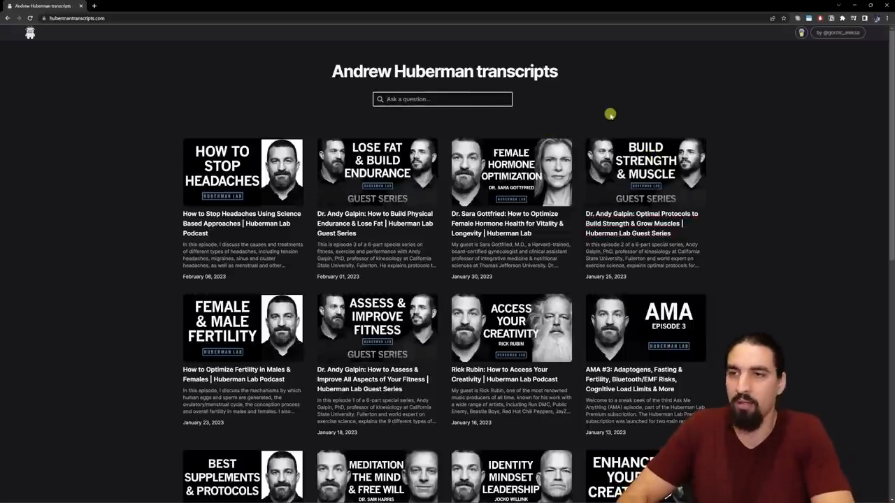
Enter the omega-3 question 'How much omeg' in the Ask a question box.
type("How much omeg")
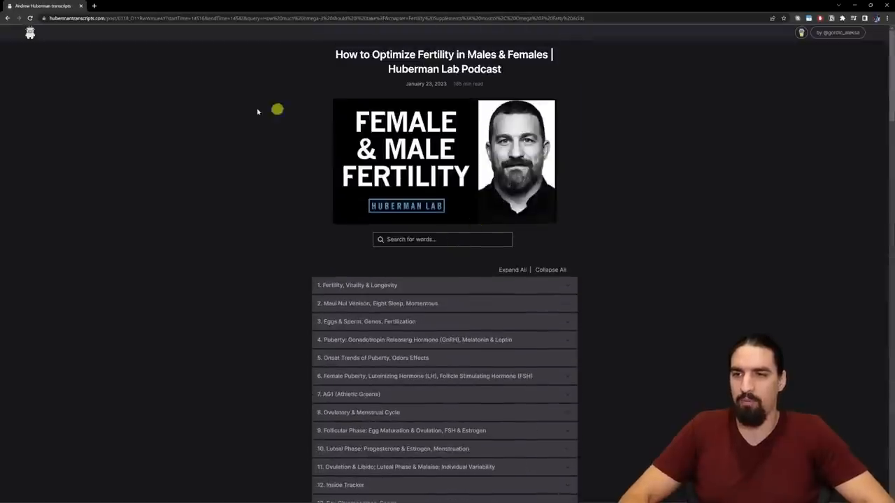
mouse_move(197, 163)
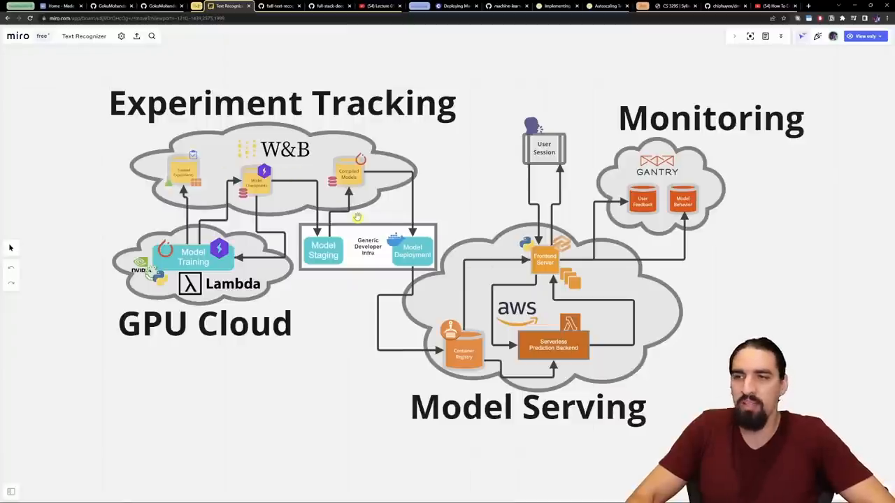
mouse_move(356, 218)
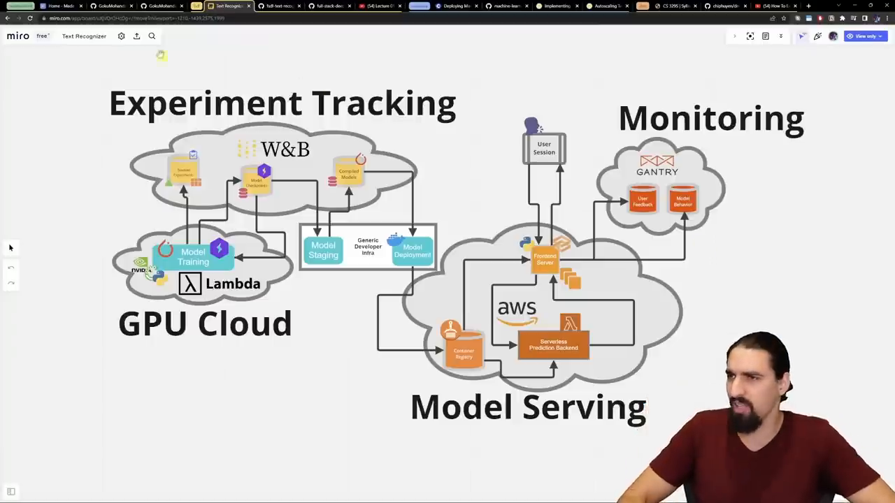
Open Made With ML, briefly revisit the Miro board, then return to the course outline.
left_click(61, 5)
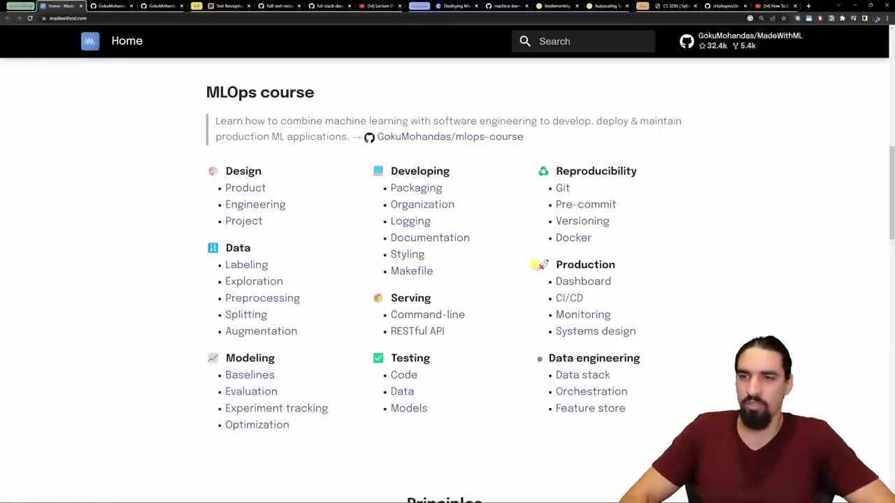
mouse_move(204, 167)
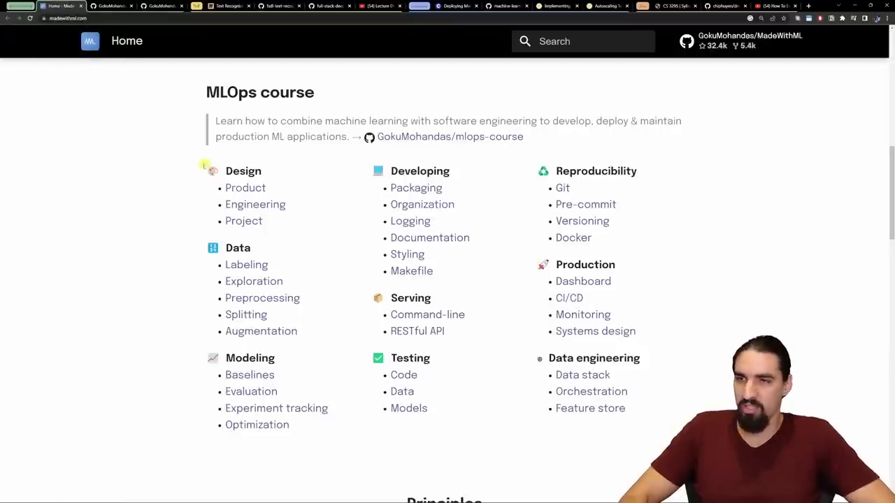
mouse_move(261, 330)
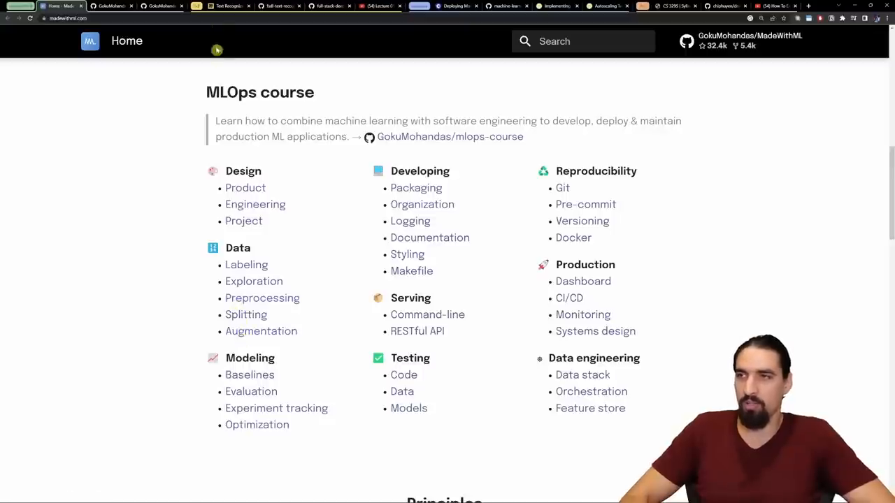
left_click(224, 7)
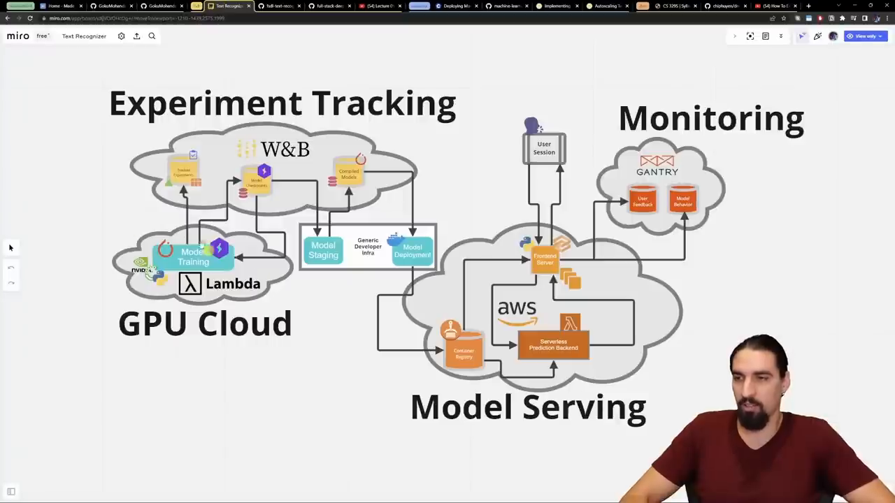
left_click(59, 6)
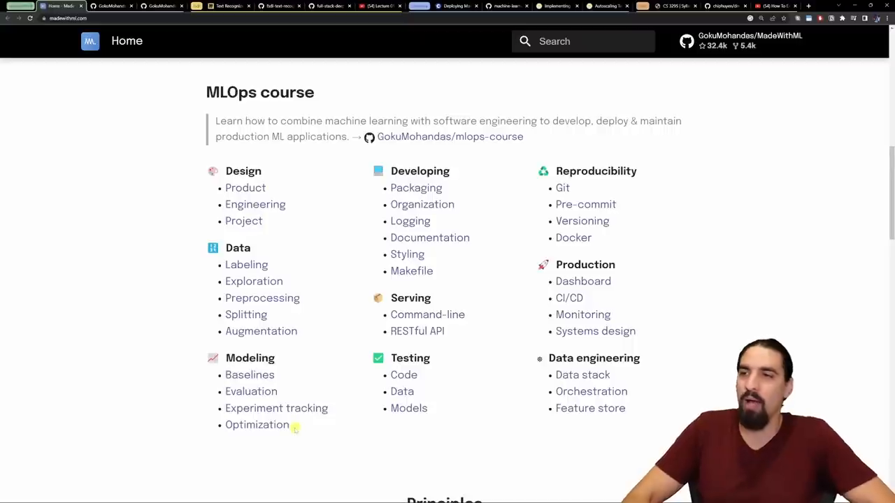
left_click_drag(225, 204, 264, 221)
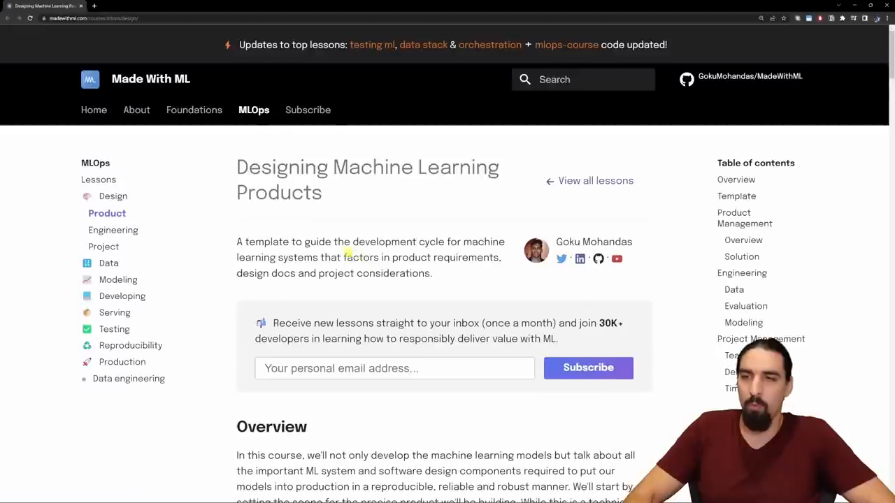
Scroll through the product design lesson and get back to the MLOps lesson list.
scroll("down", 3)
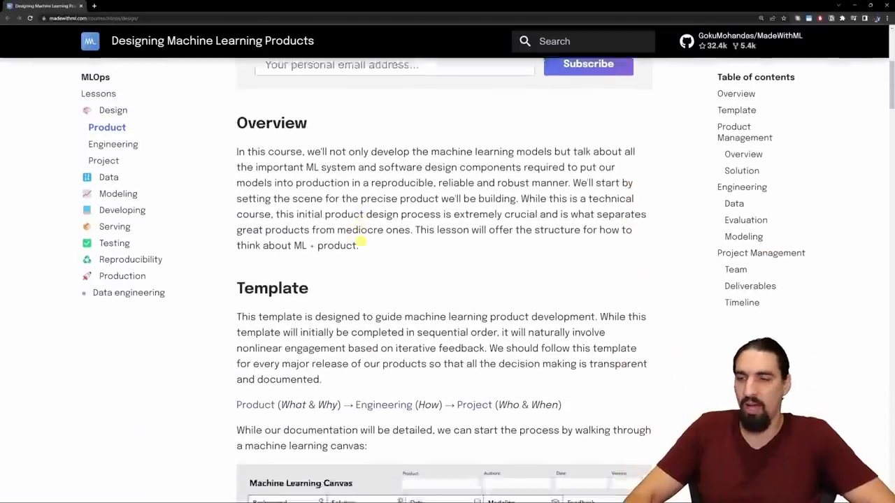
scroll("down", 3)
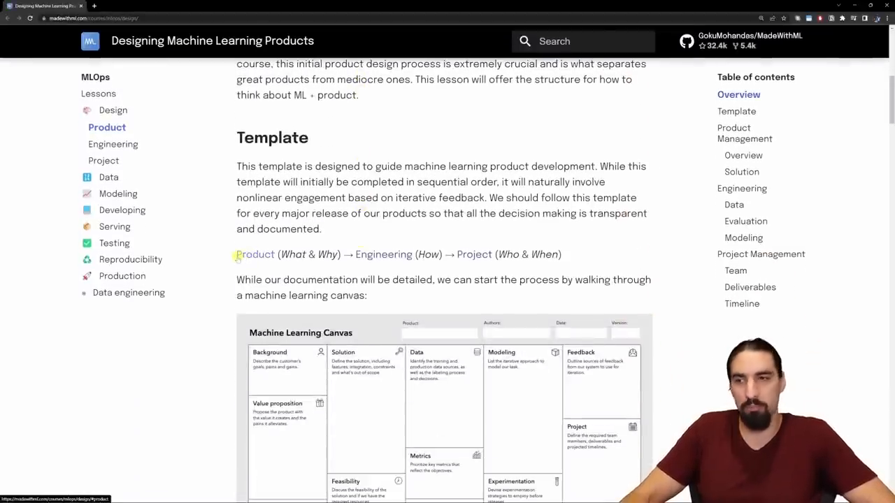
double_click(256, 255)
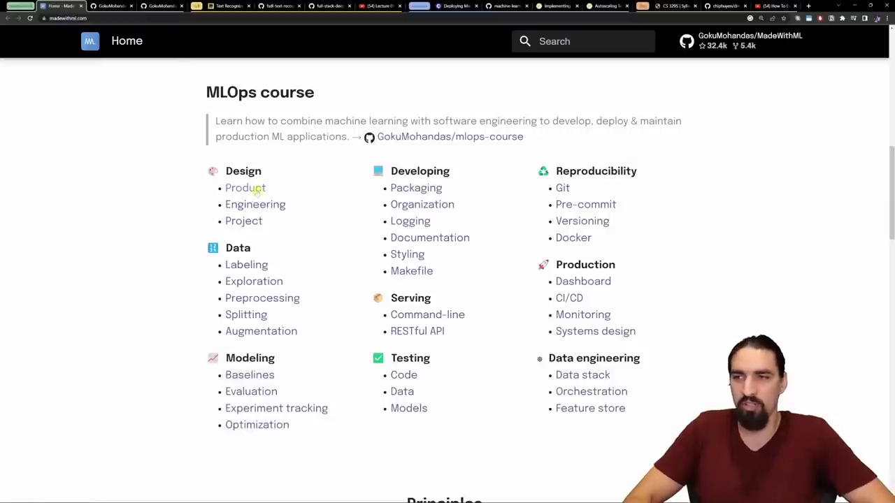
Highlight course list entries and right-click the Logging link under Developing.
left_click_drag(243, 170, 264, 221)
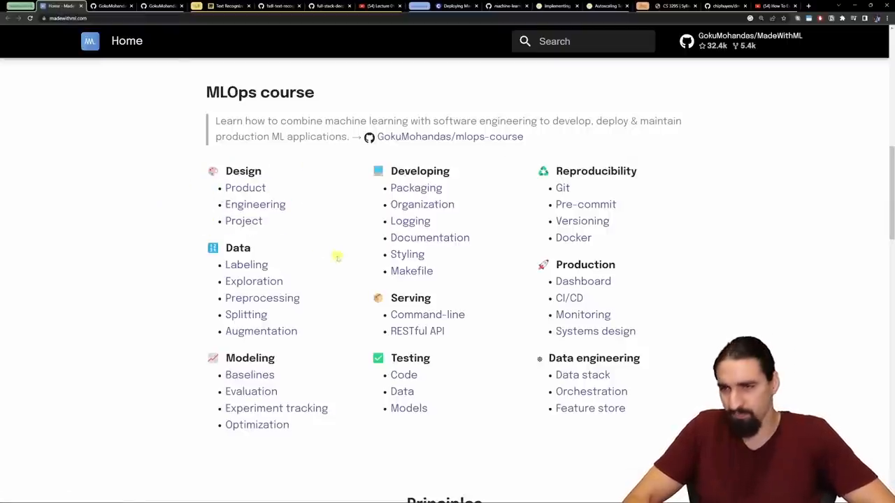
left_click_drag(390, 187, 455, 205)
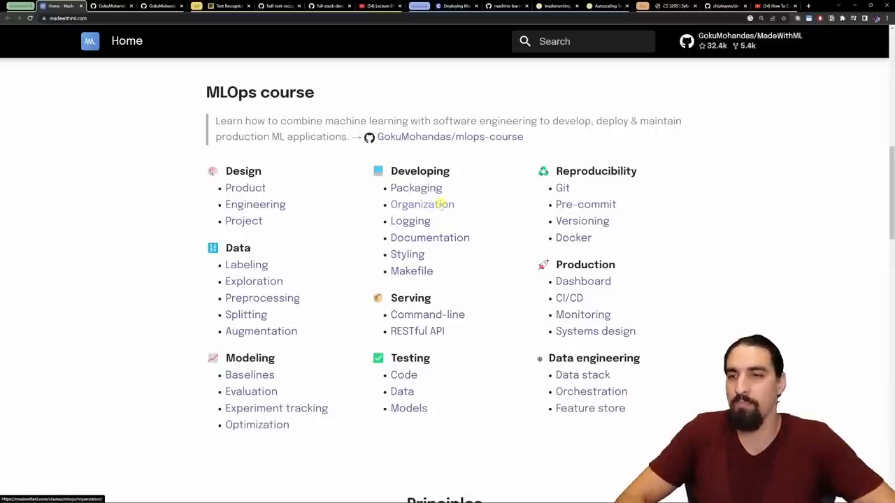
right_click(411, 221)
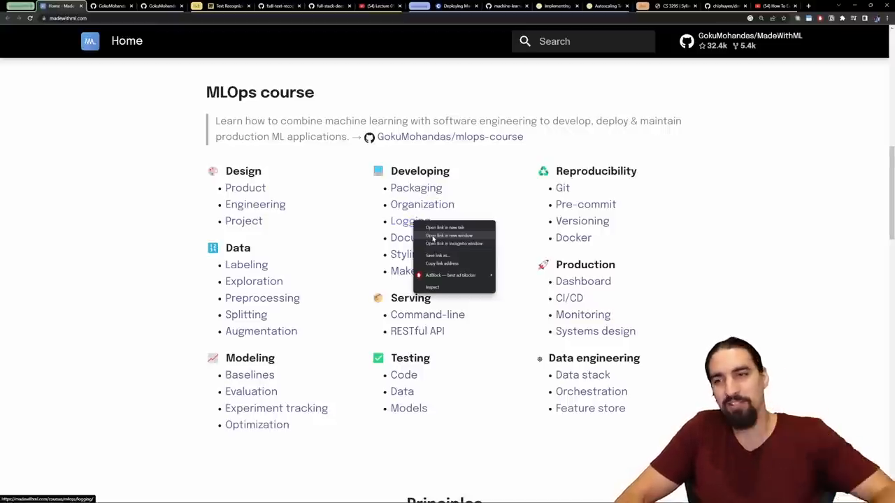
left_click(410, 221)
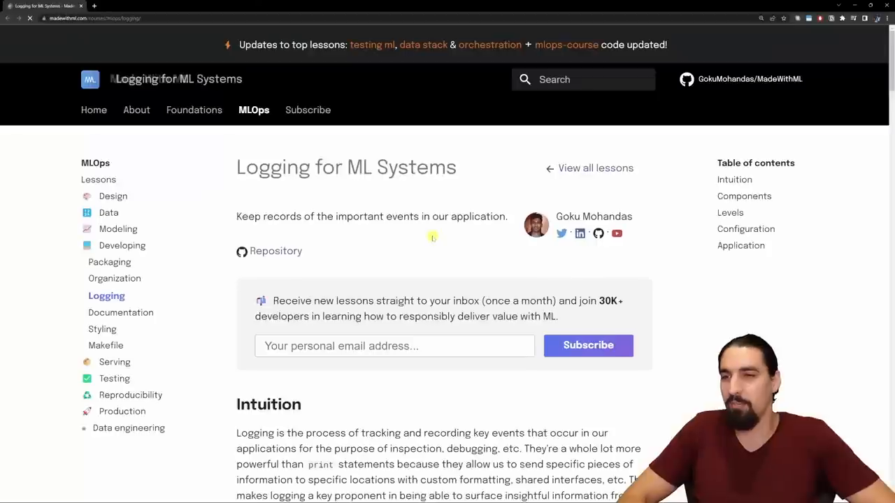
scroll("down", 3)
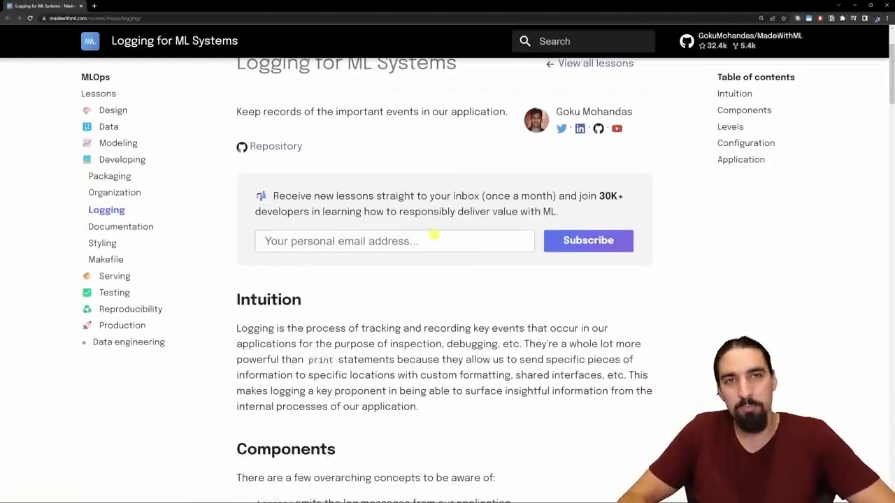
scroll("down", 3)
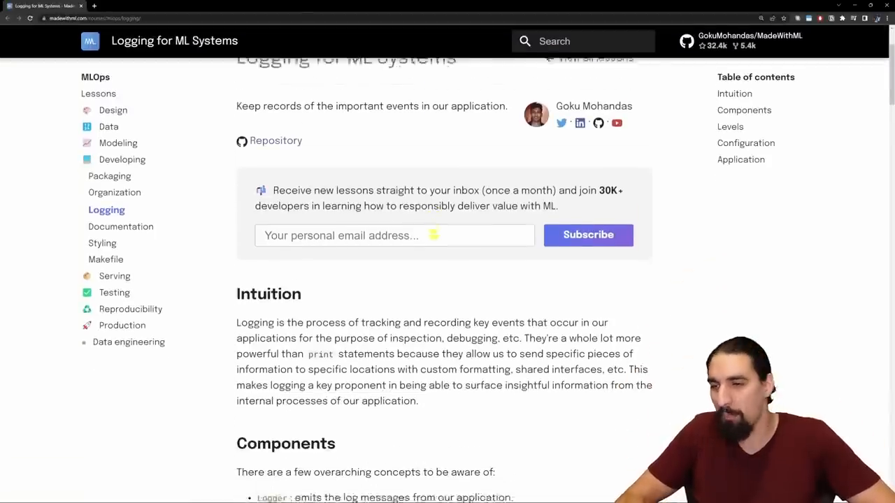
scroll("down", 3)
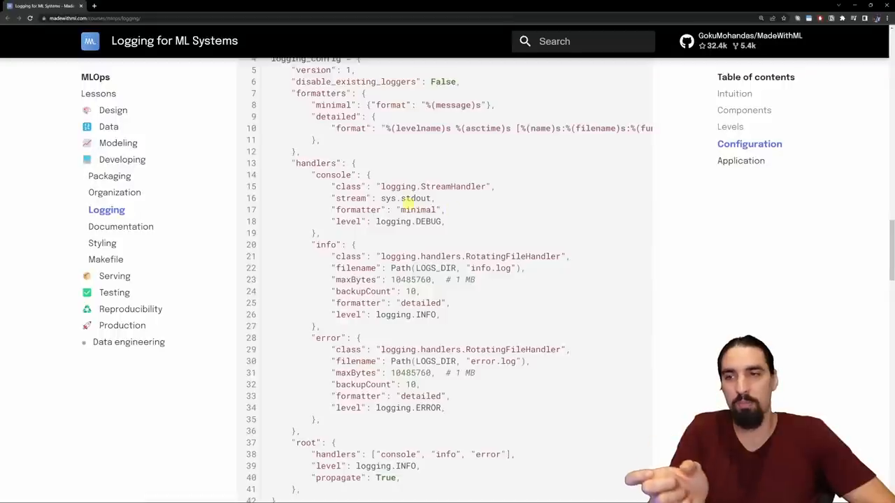
double_click(408, 198)
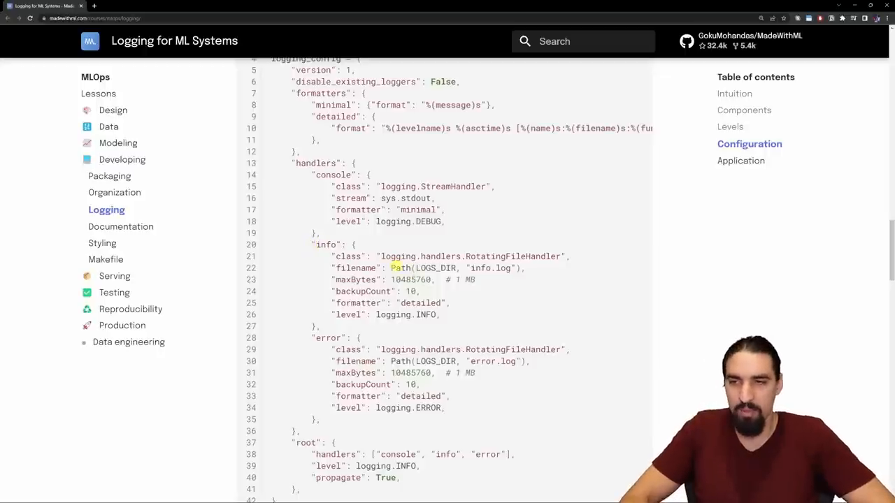
double_click(406, 268)
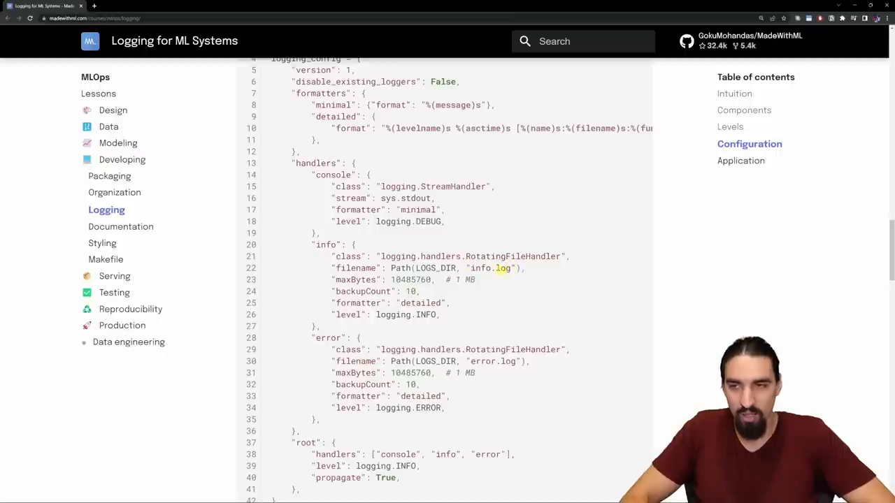
double_click(432, 267)
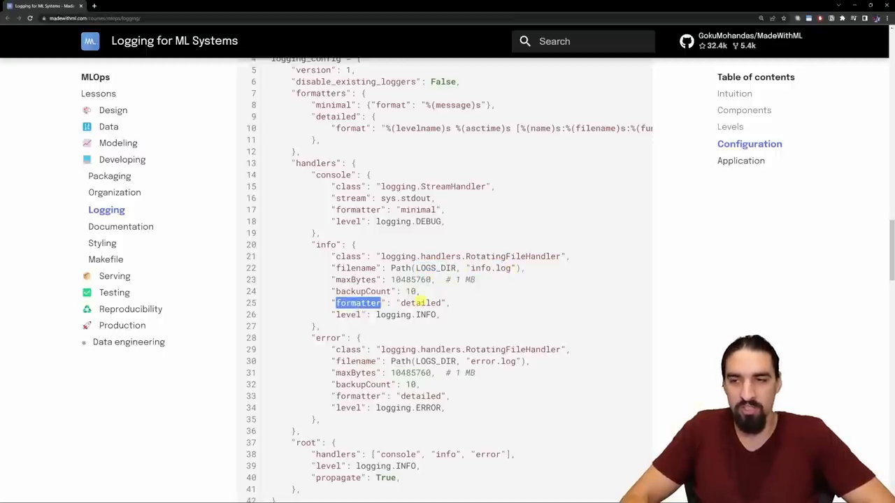
double_click(416, 210)
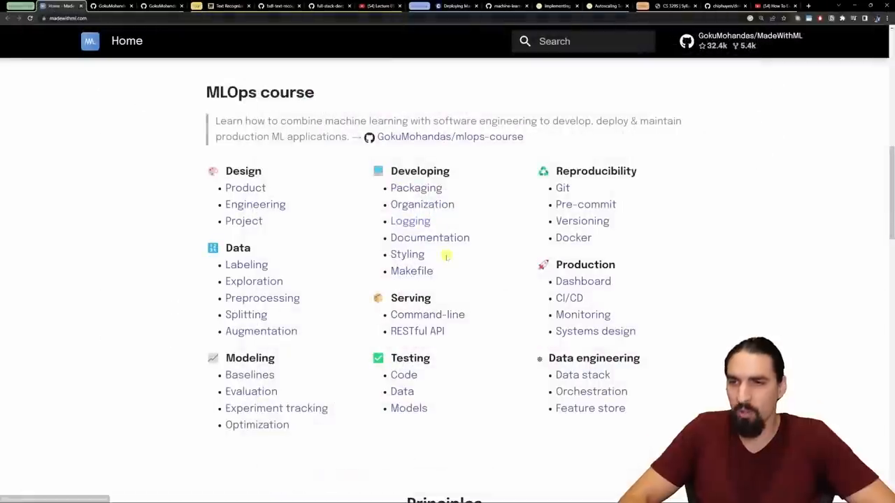
mouse_move(430, 238)
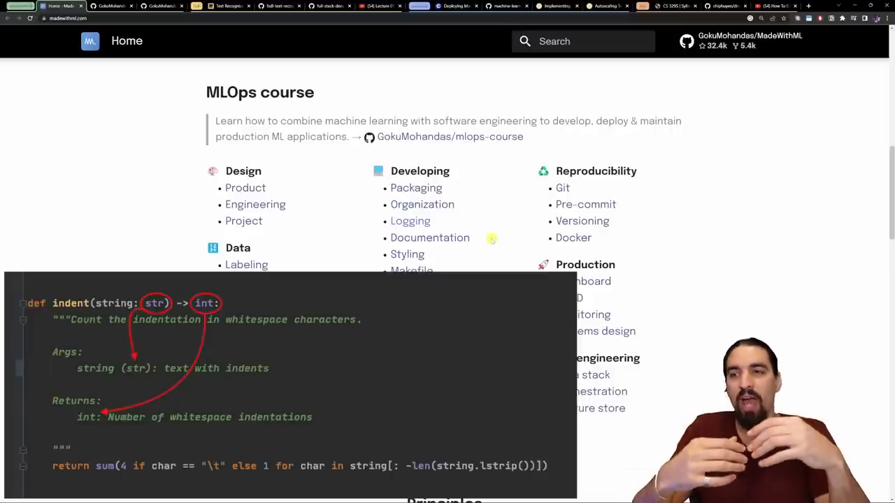
mouse_move(442, 238)
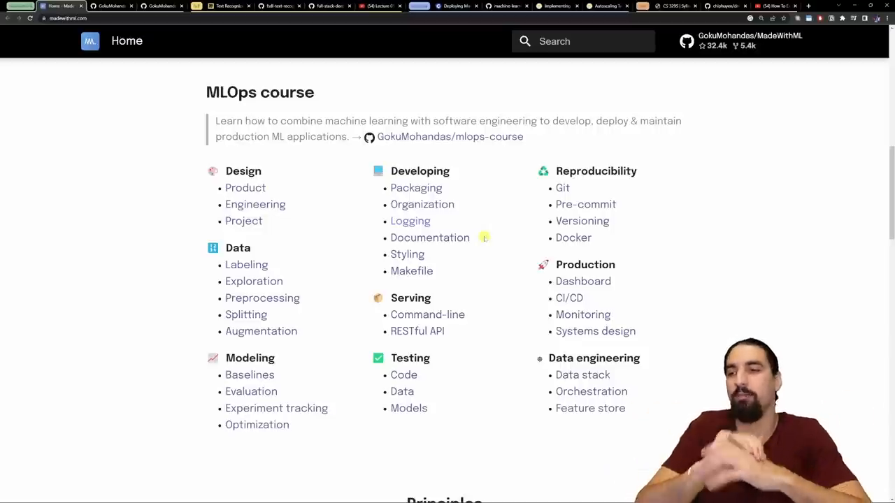
Scroll the home page course list down to the Serving lessons.
scroll("down", 3)
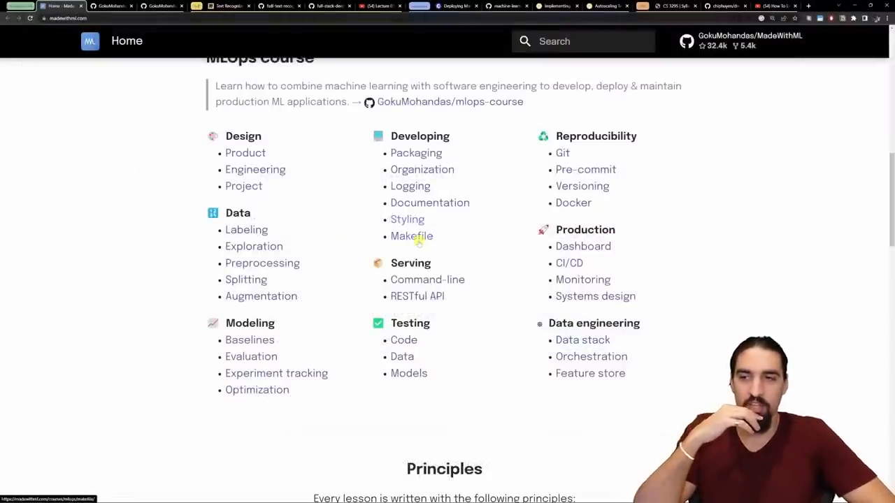
scroll("down", 3)
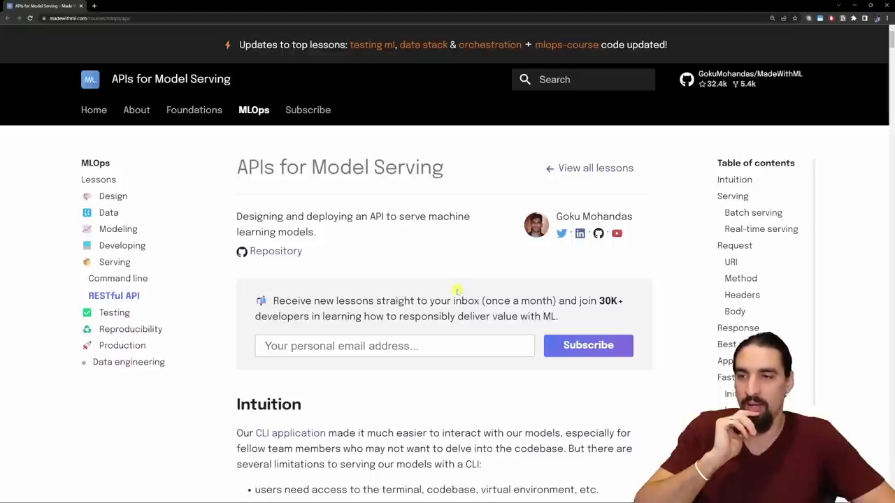
Scroll past the FastAPI sections to the Swagger /predict example and its JSON response.
scroll("down", 3)
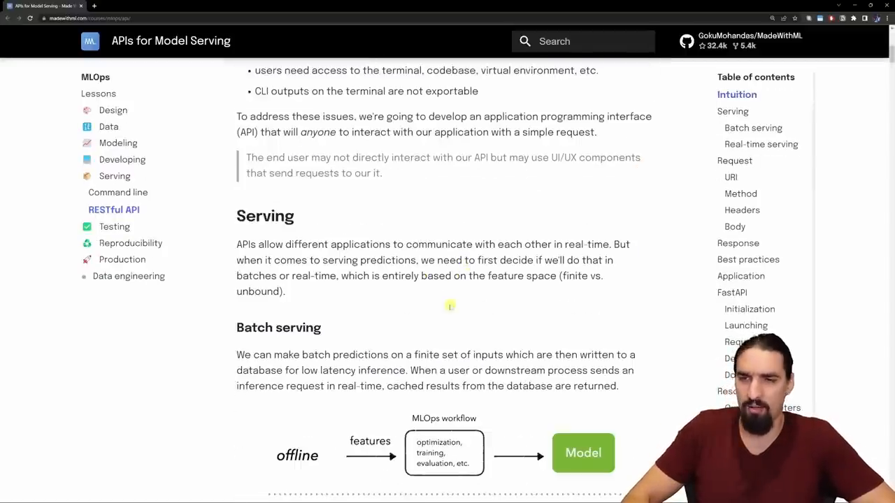
scroll("down", 3)
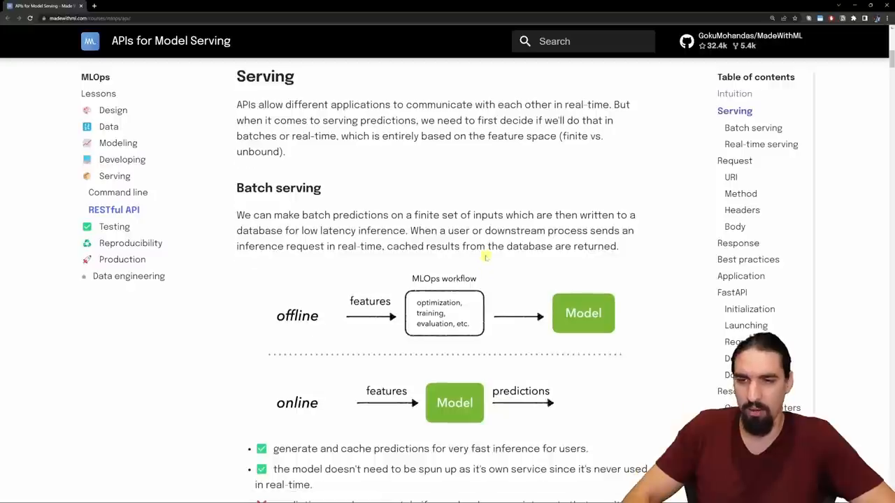
scroll("down", 3)
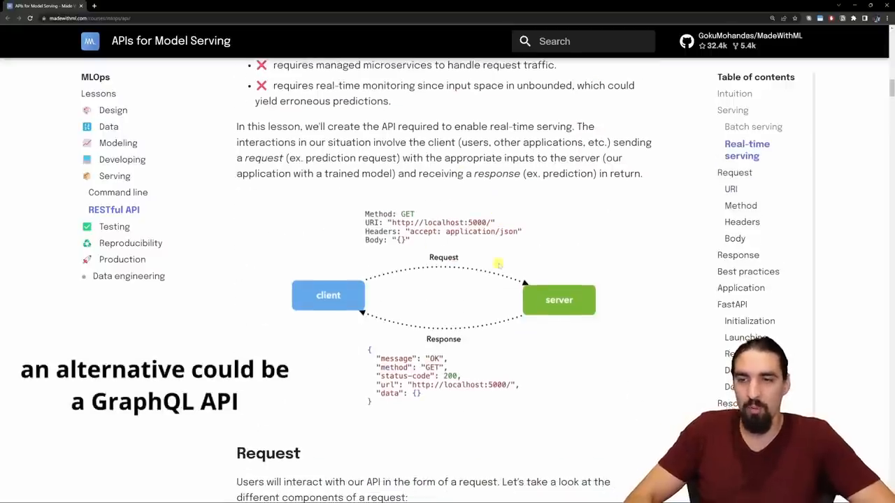
scroll("down", 3)
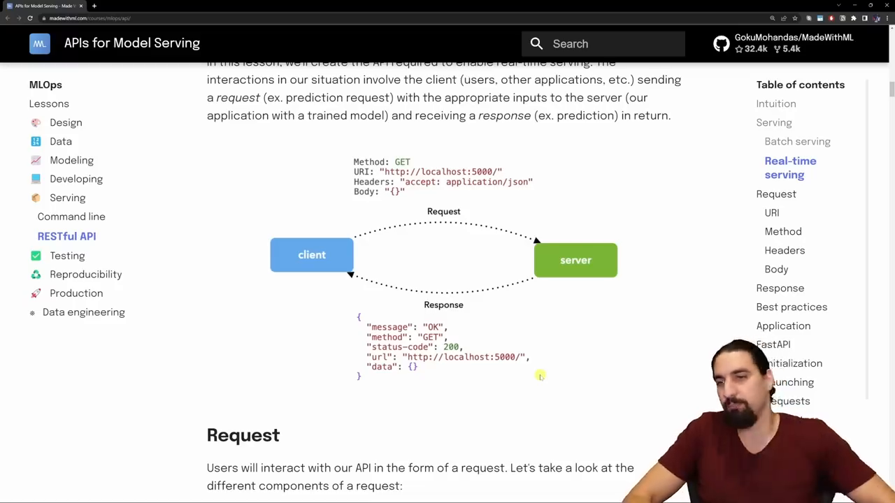
scroll("down", 3)
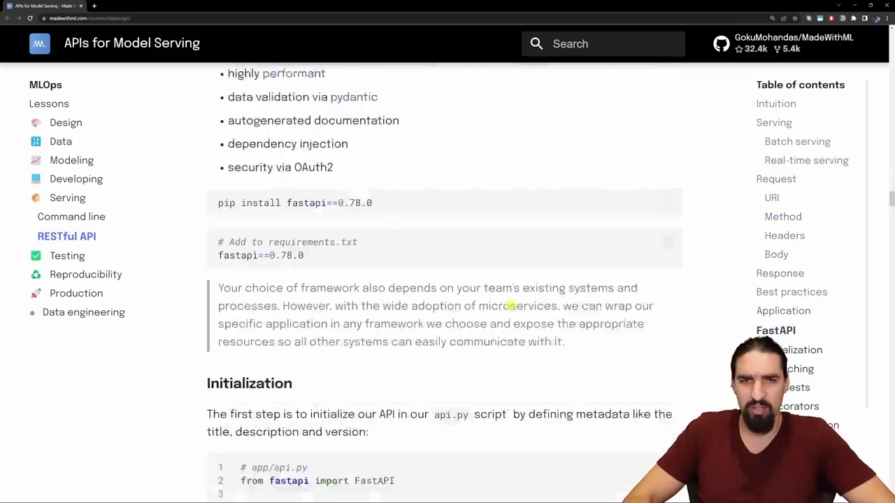
scroll("down", 3)
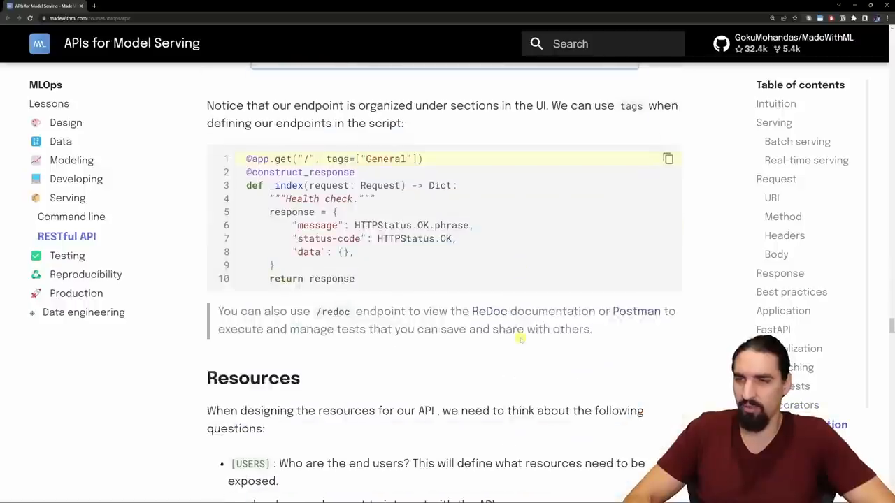
scroll("down", 3)
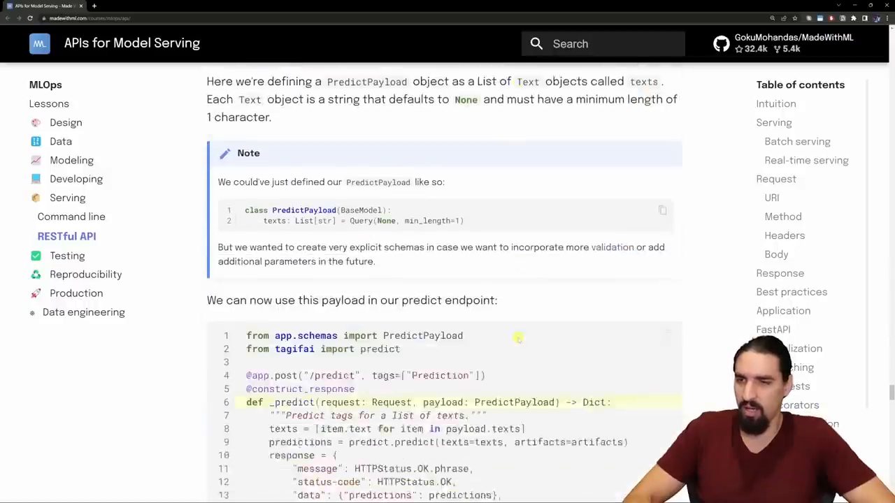
scroll("down", 3)
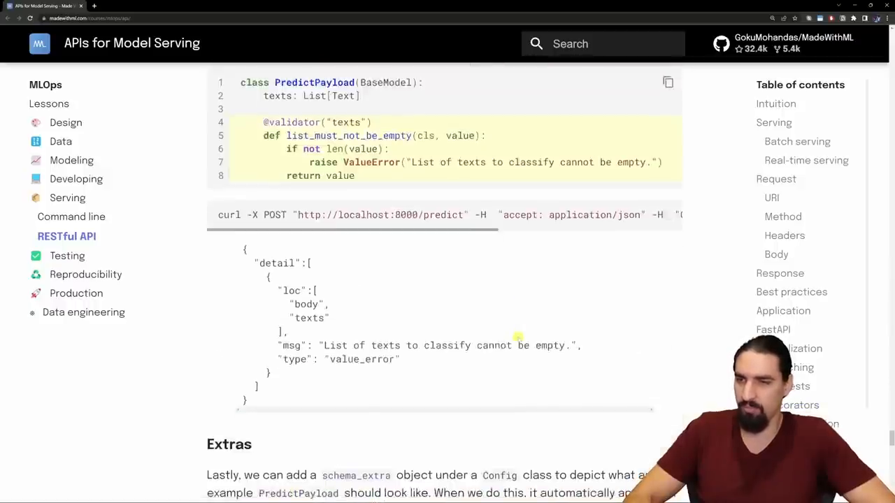
scroll("down", 3)
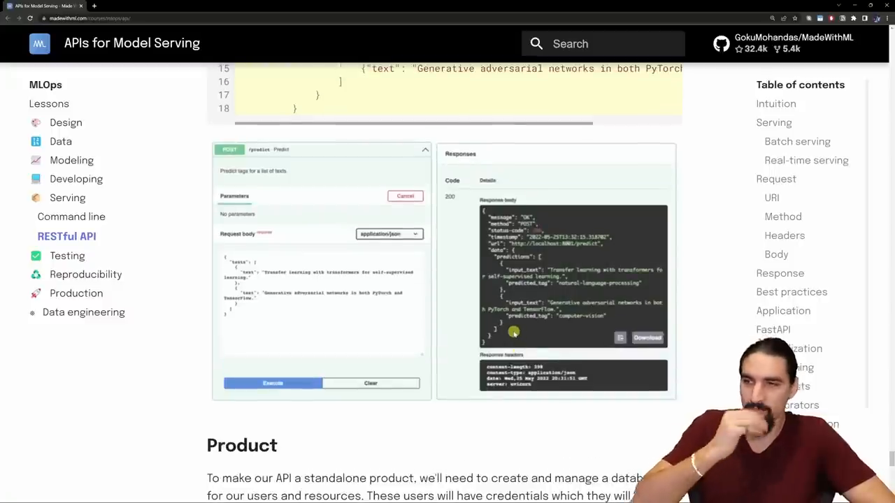
scroll("down", 3)
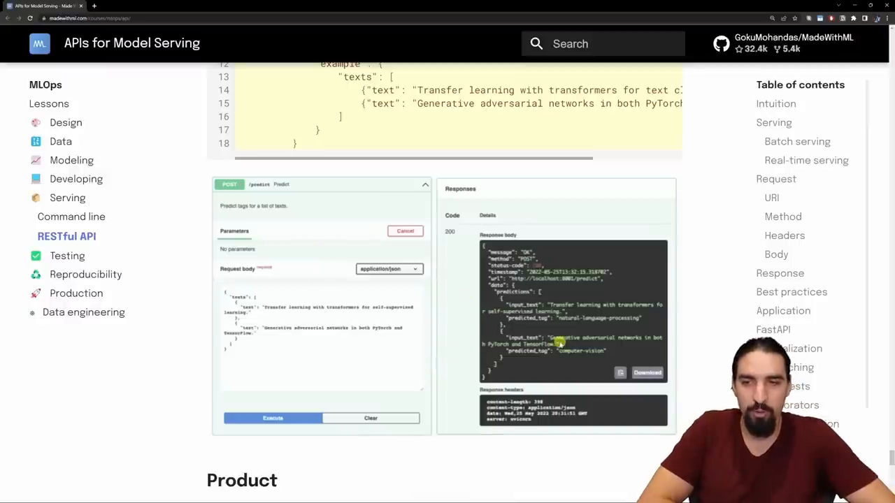
mouse_move(551, 323)
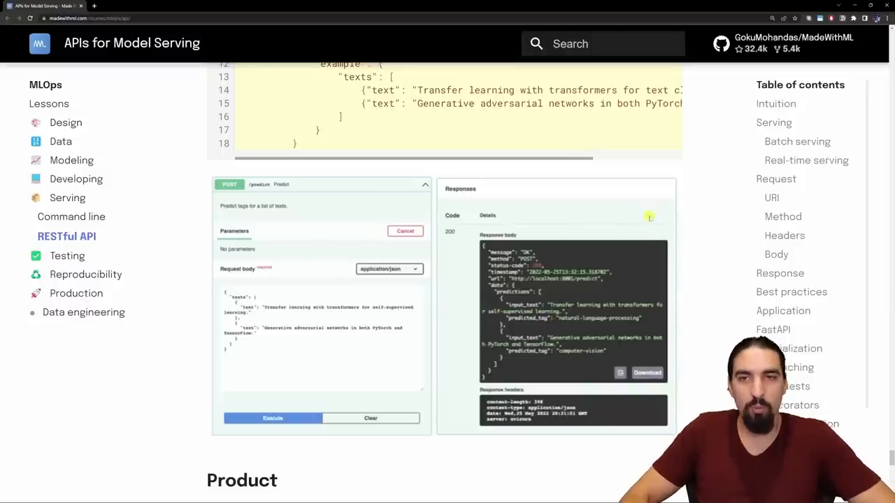
mouse_move(701, 175)
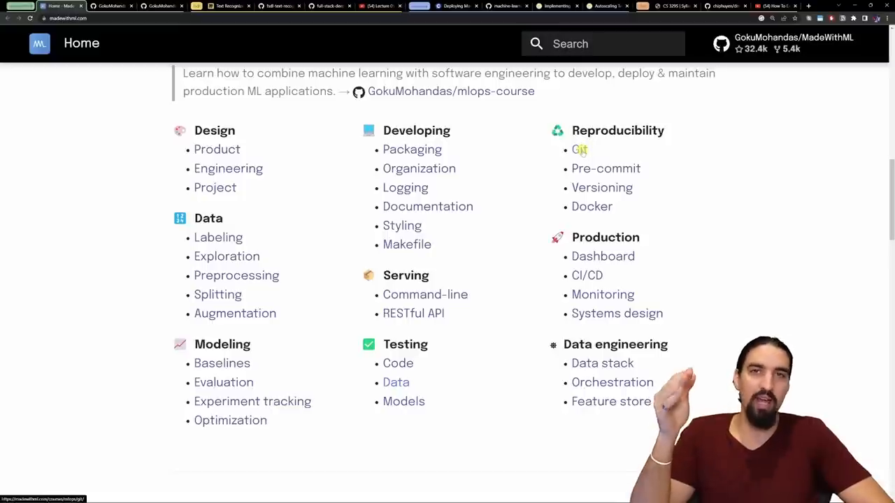
mouse_move(584, 150)
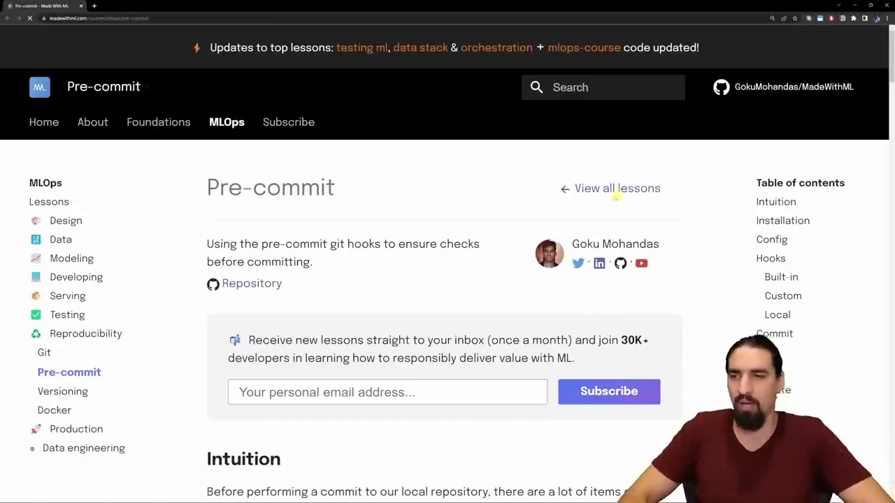
Scroll the Pre-commit lesson to the Commit section's terminal output showing every hook passed.
scroll("down", 3)
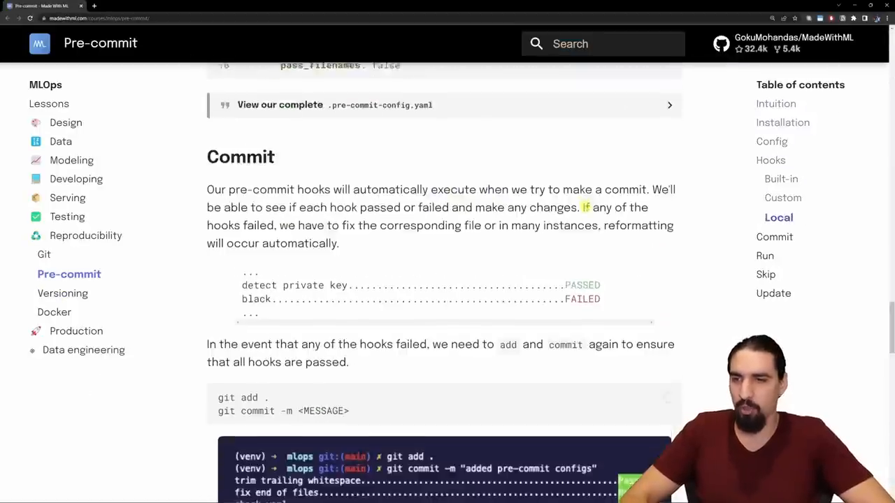
scroll("down", 3)
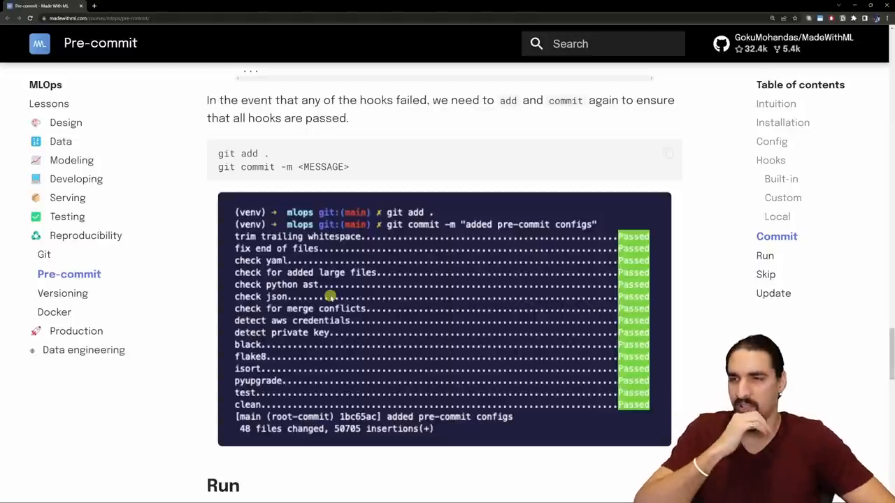
mouse_move(332, 286)
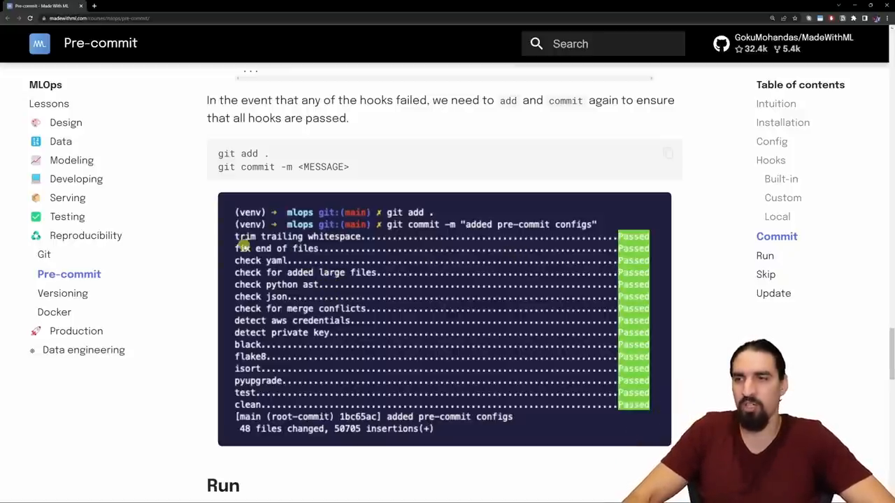
mouse_move(246, 245)
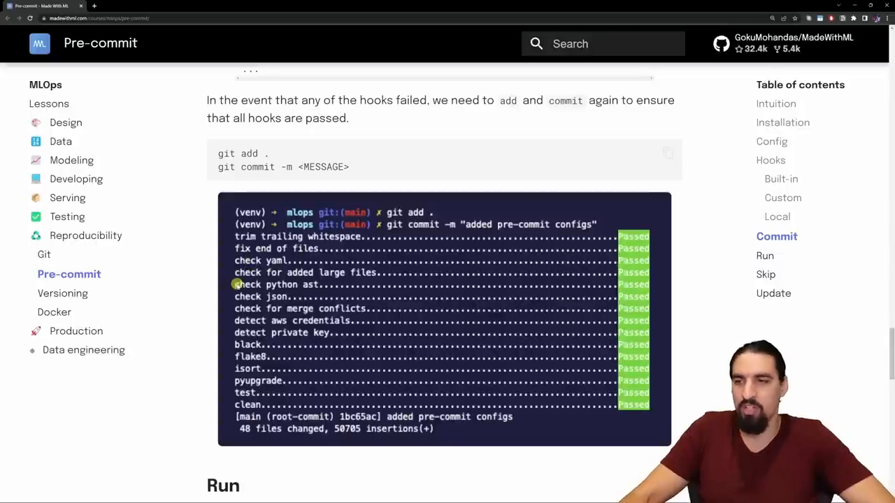
mouse_move(313, 287)
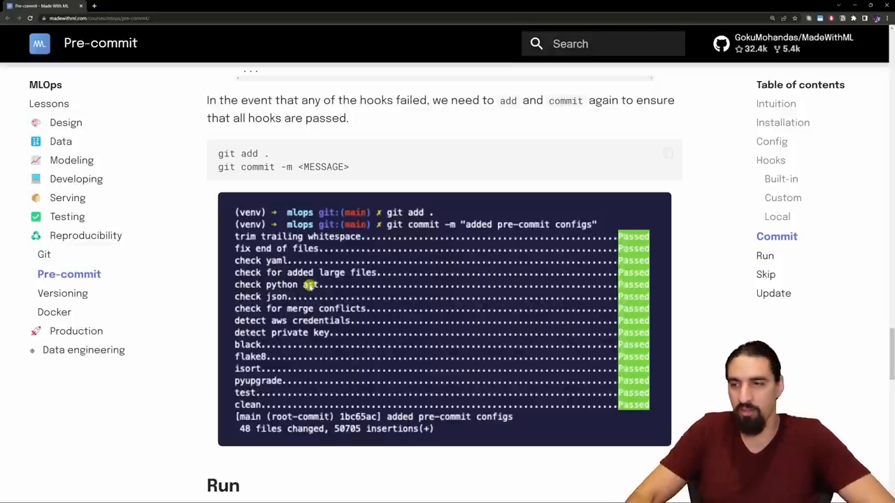
mouse_move(264, 301)
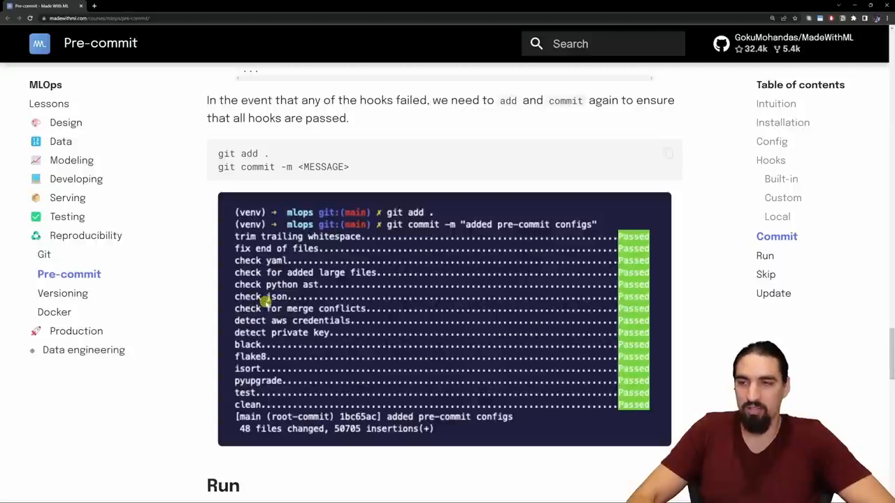
mouse_move(319, 307)
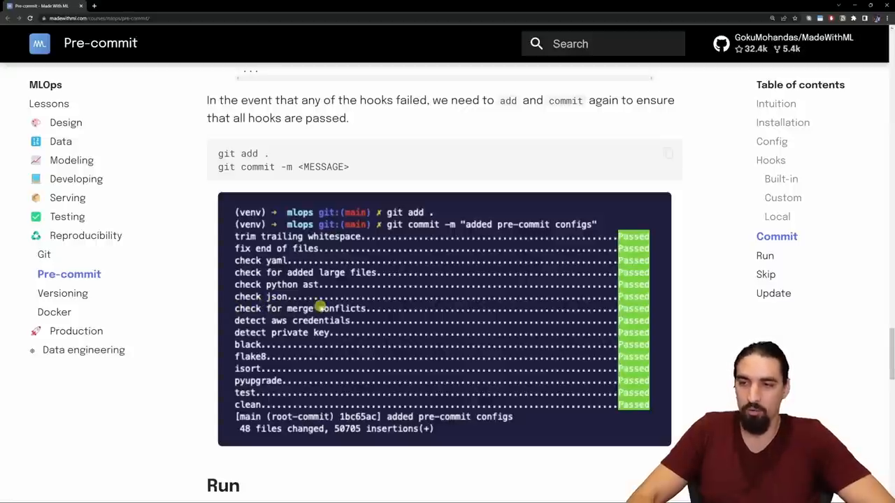
mouse_move(313, 333)
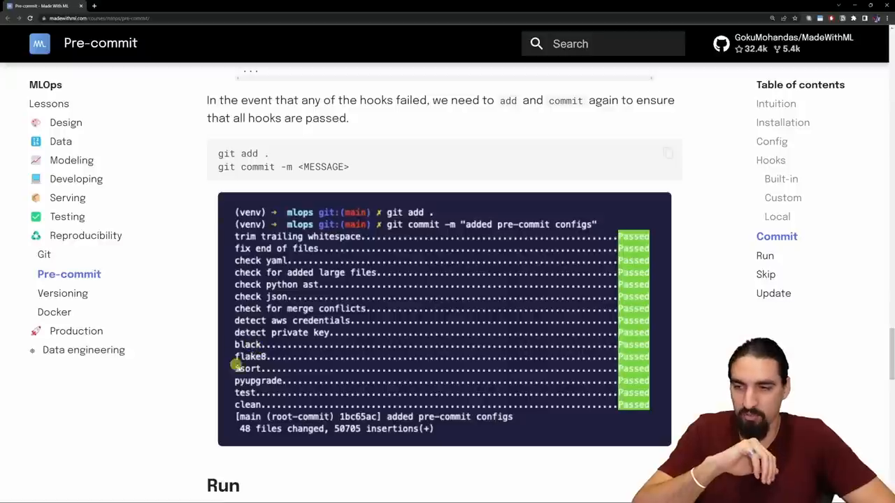
mouse_move(256, 381)
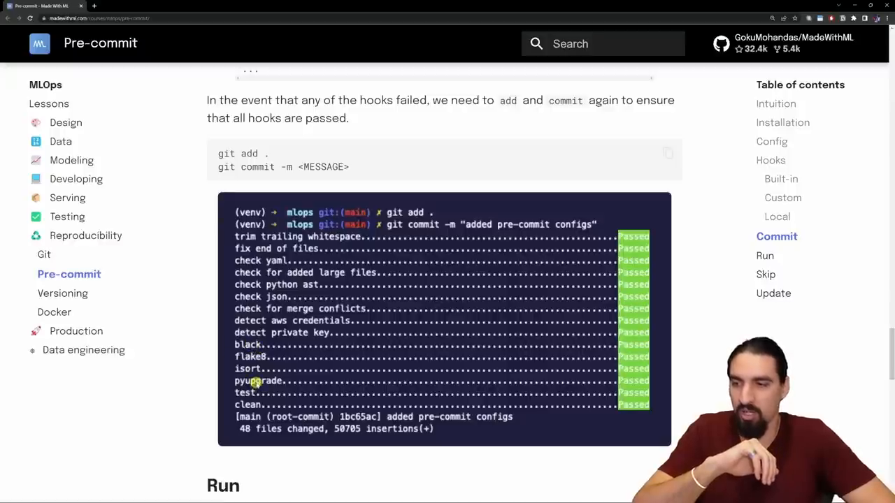
mouse_move(265, 406)
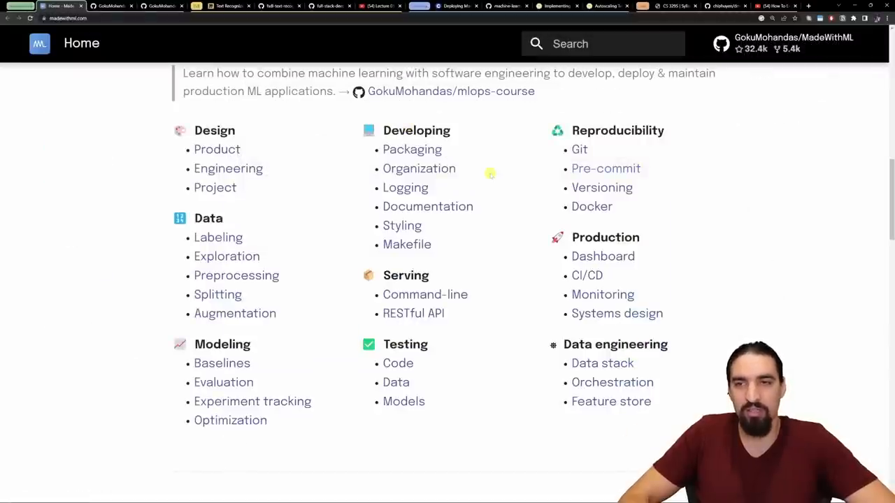
mouse_move(588, 169)
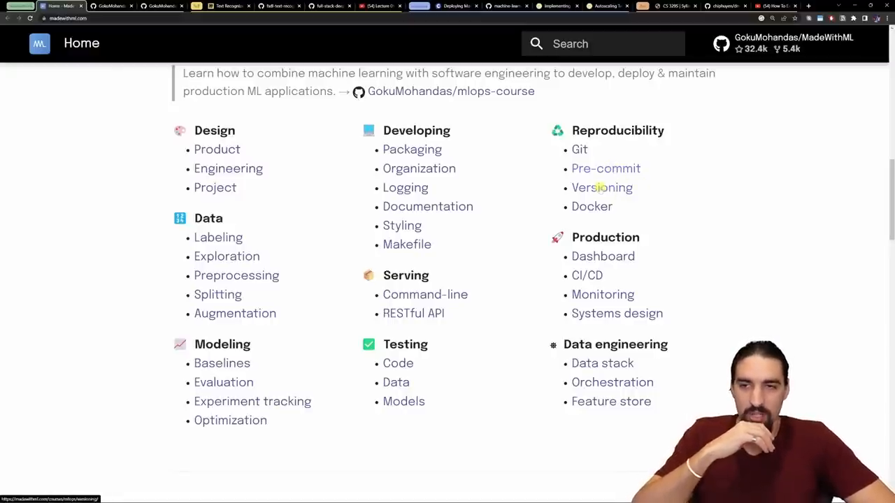
mouse_move(580, 149)
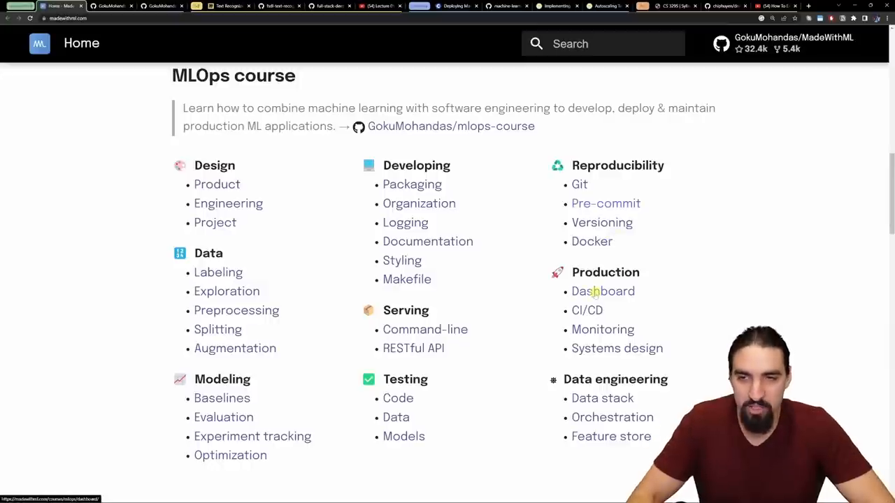
Open the Dashboard lesson and read its Set up, Performance and Inference sections.
left_click(603, 291)
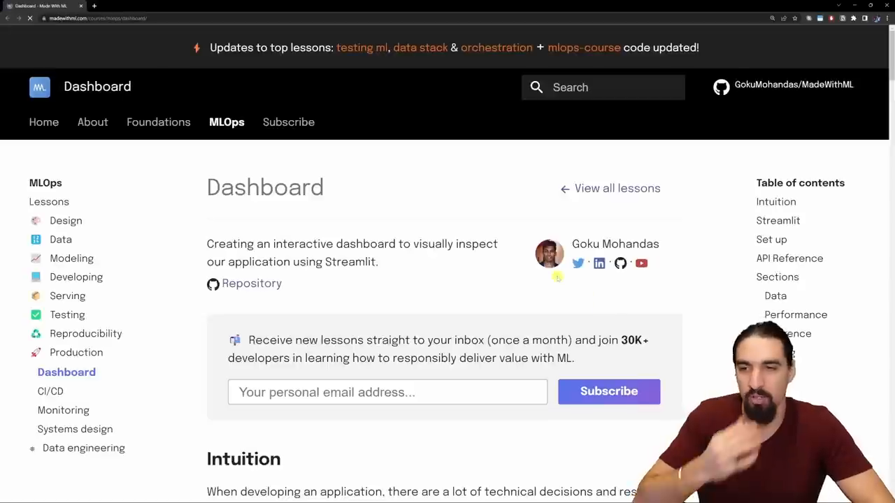
scroll("down", 3)
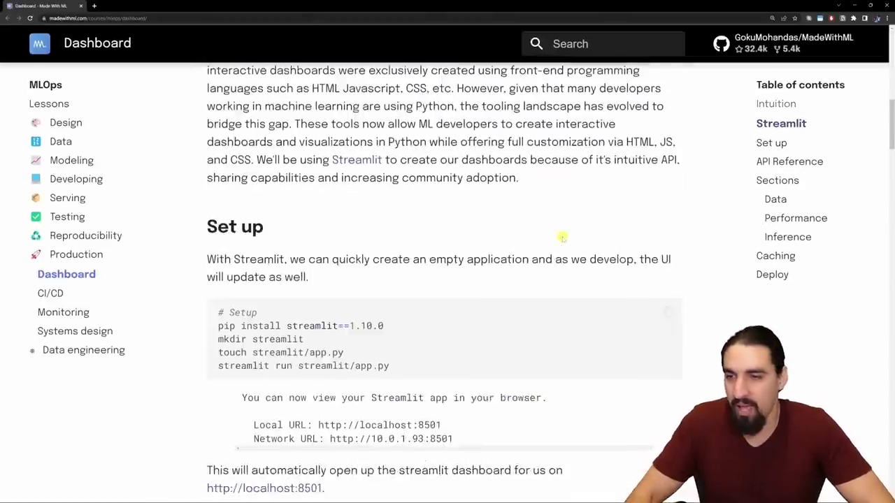
scroll("down", 3)
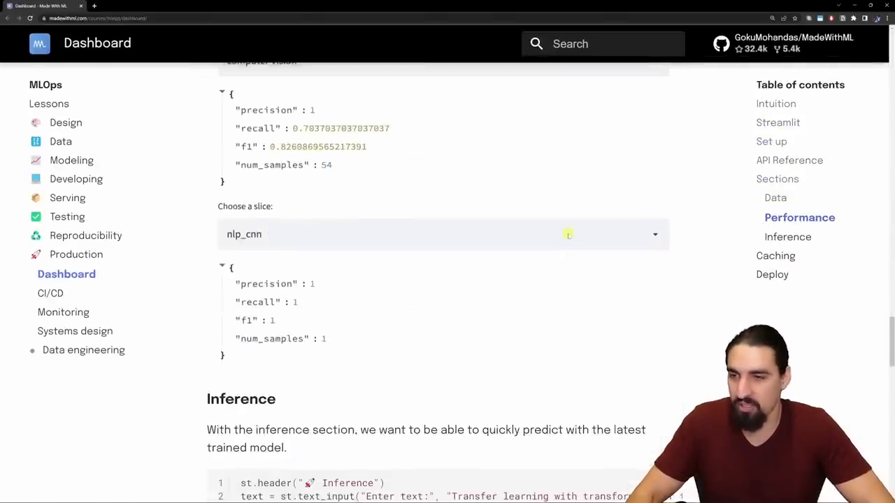
scroll("down", 3)
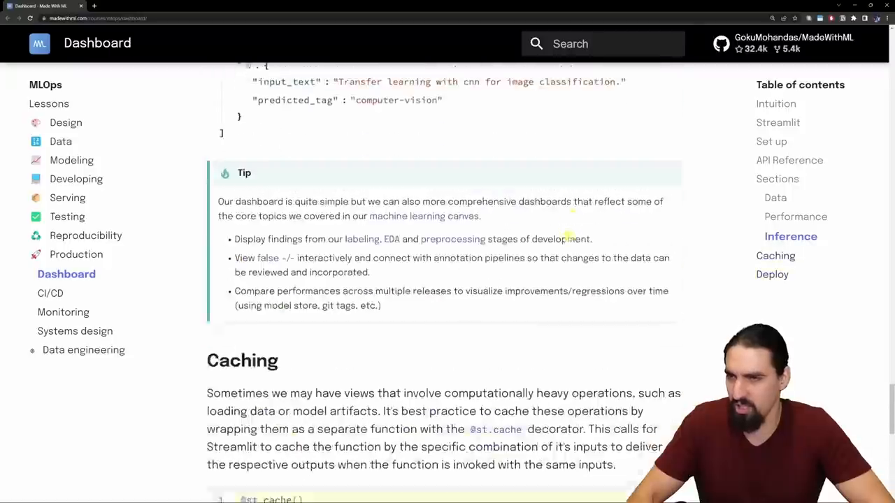
scroll("up", 3)
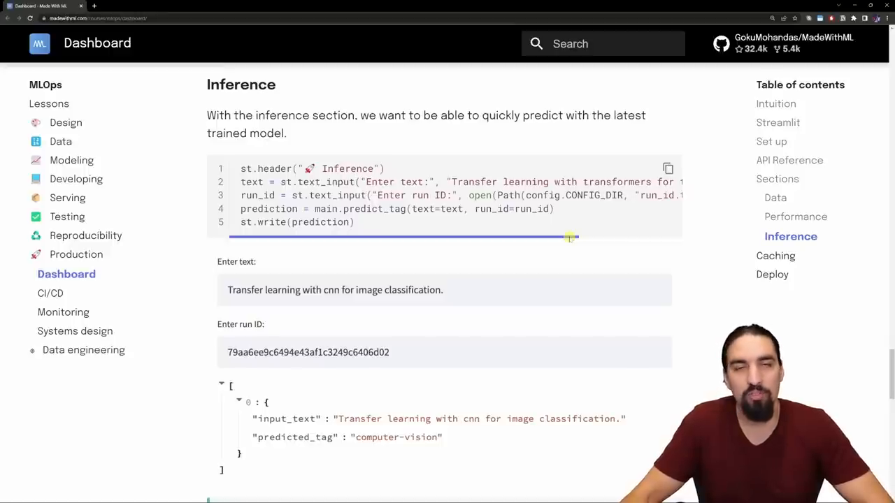
mouse_move(712, 280)
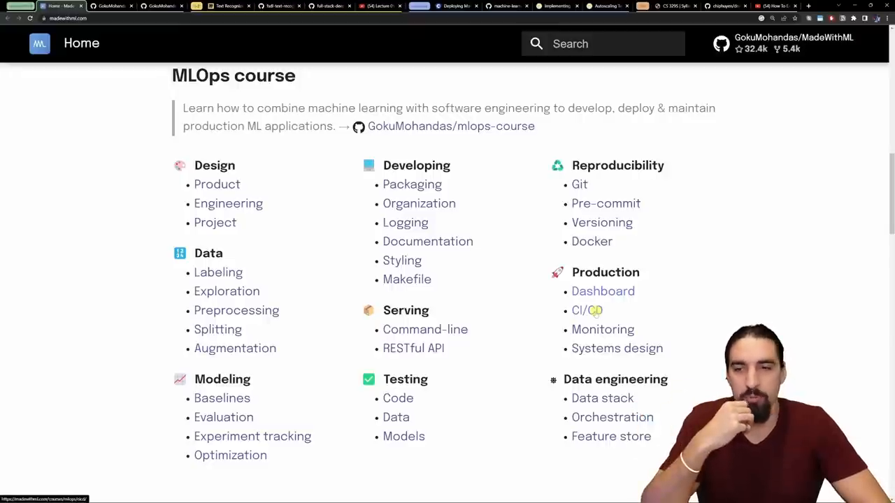
Open the CI/CD for Machine Learning lesson and read down to GitHub Actions.
left_click(586, 310)
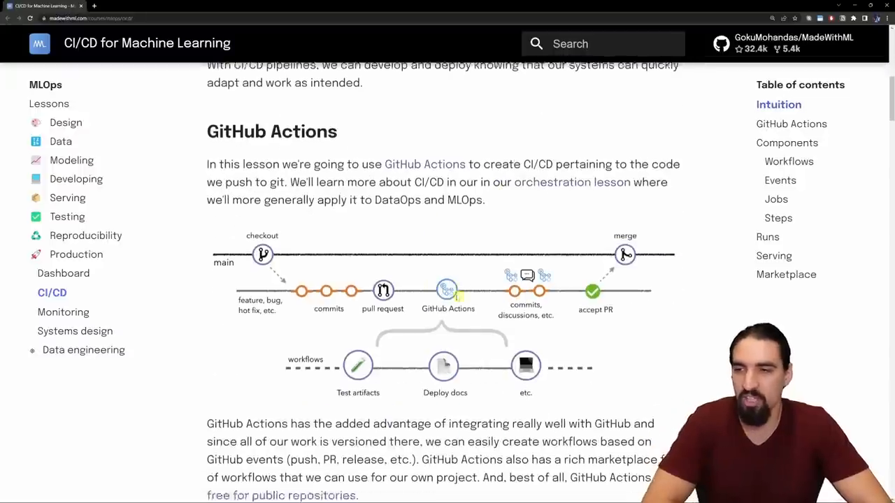
scroll("down", 3)
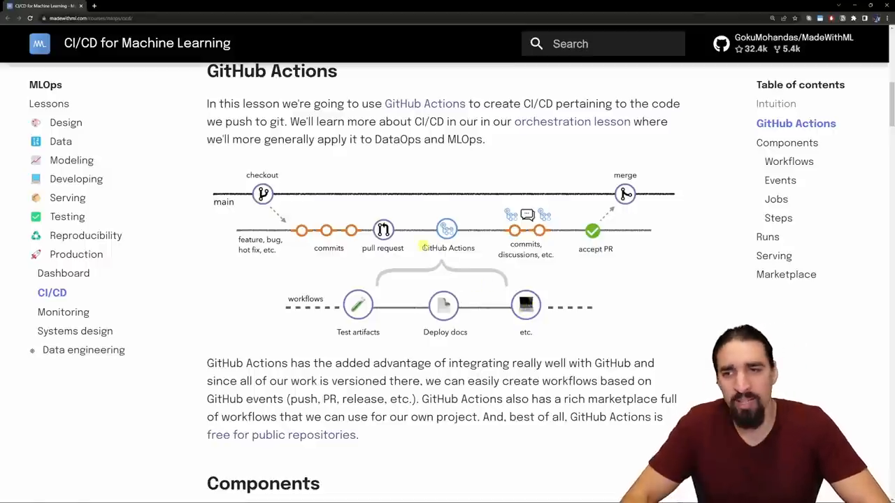
scroll("down", 3)
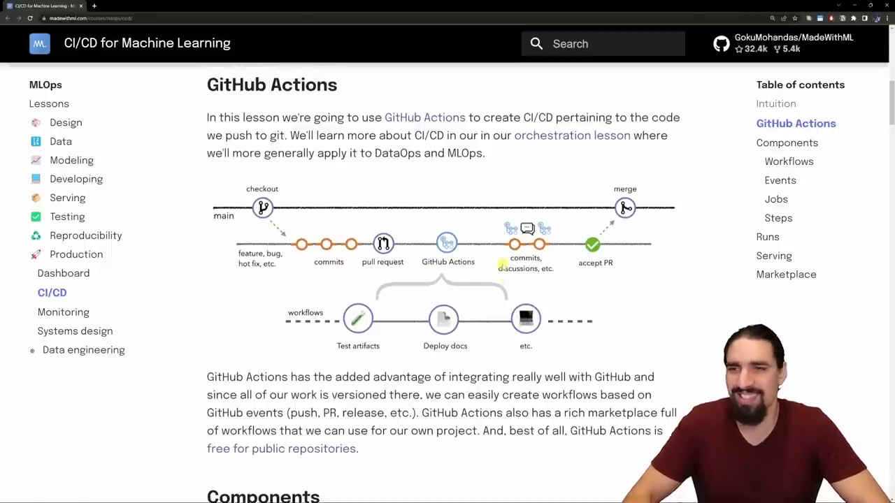
scroll("down", 3)
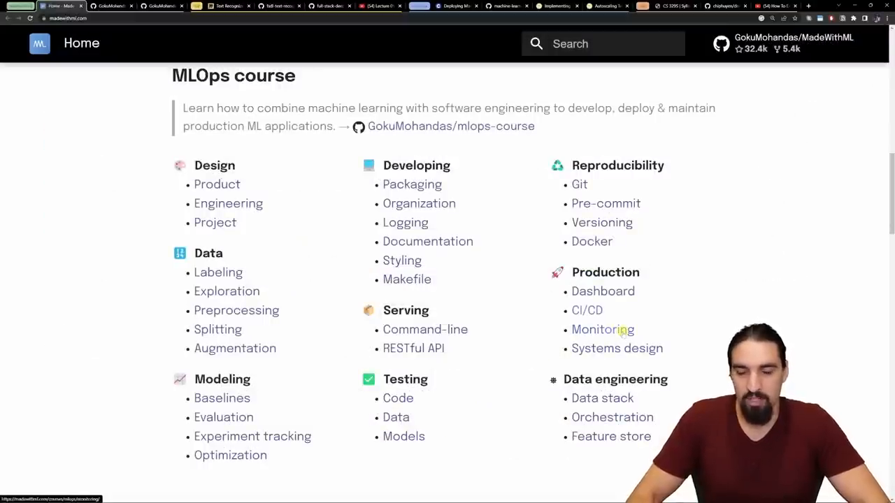
Back on the course overview, open Systems design and read its Batch serving section.
left_click(224, 6)
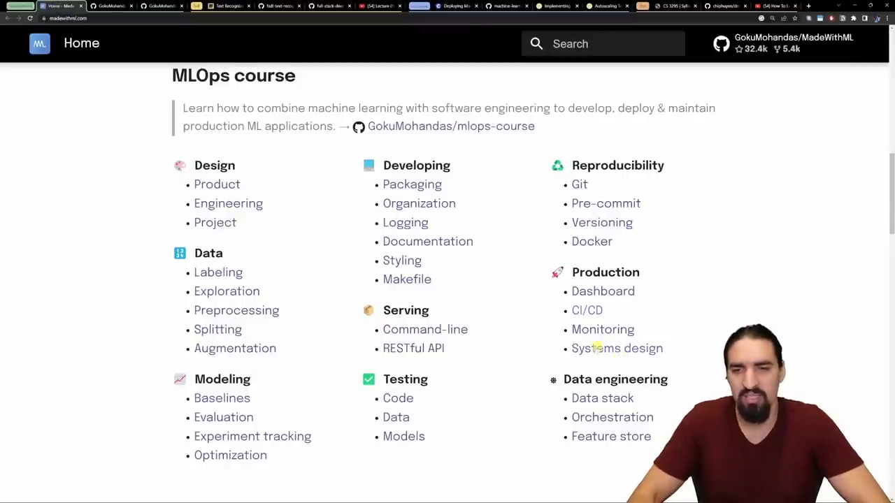
left_click(616, 348)
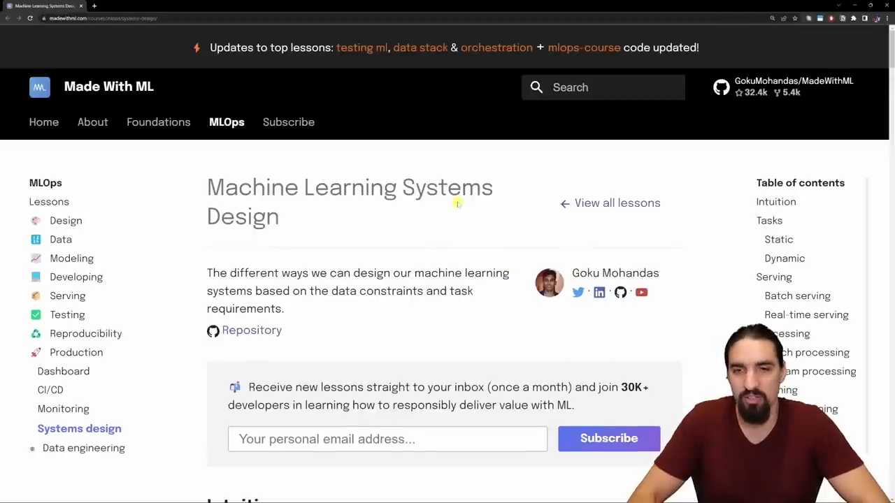
scroll("down", 3)
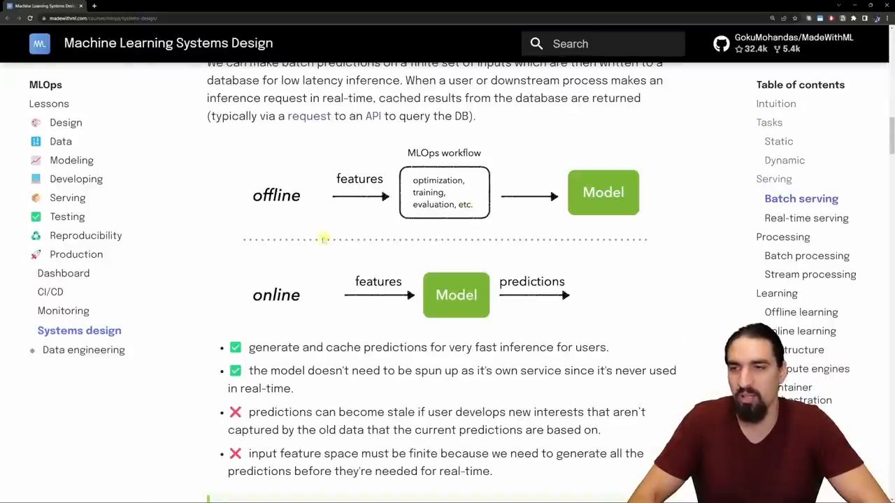
mouse_move(547, 215)
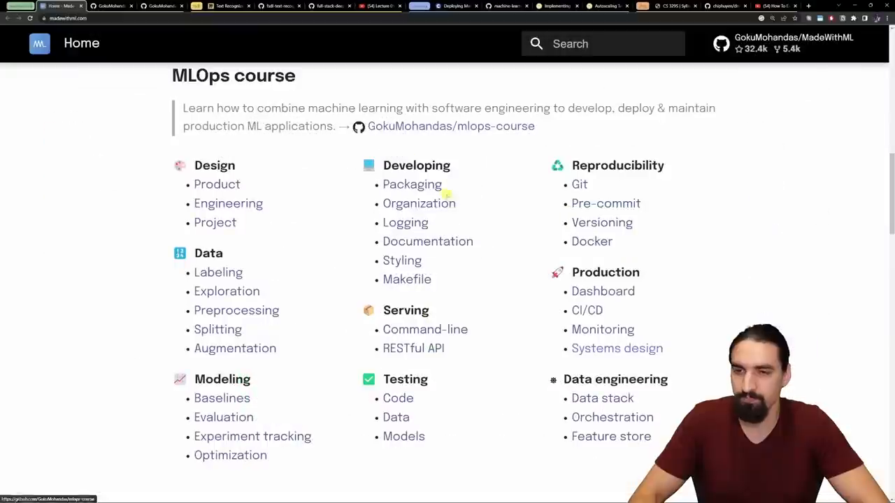
Scroll the course overview to Data engineering and read the Data Stack lesson.
scroll("down", 3)
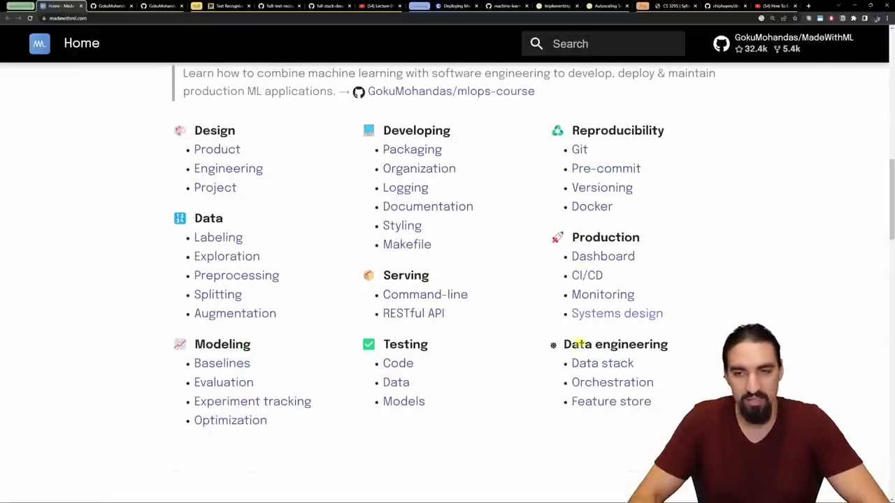
scroll("down", 3)
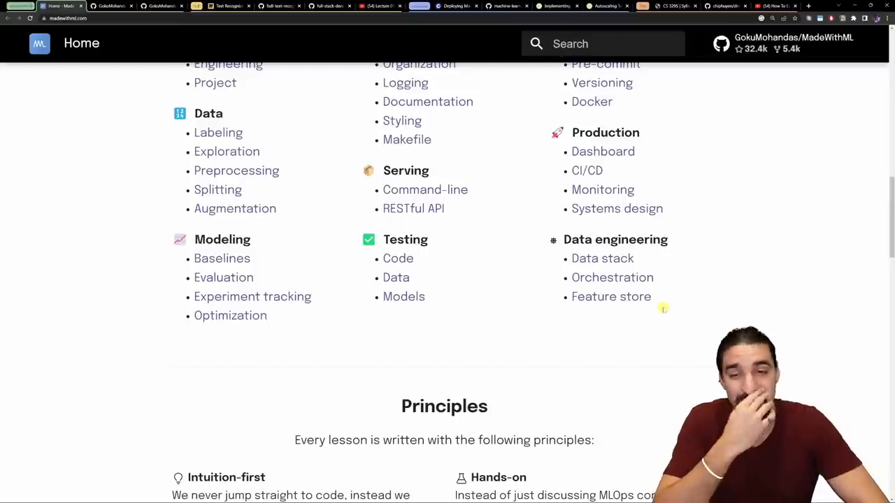
right_click(612, 277)
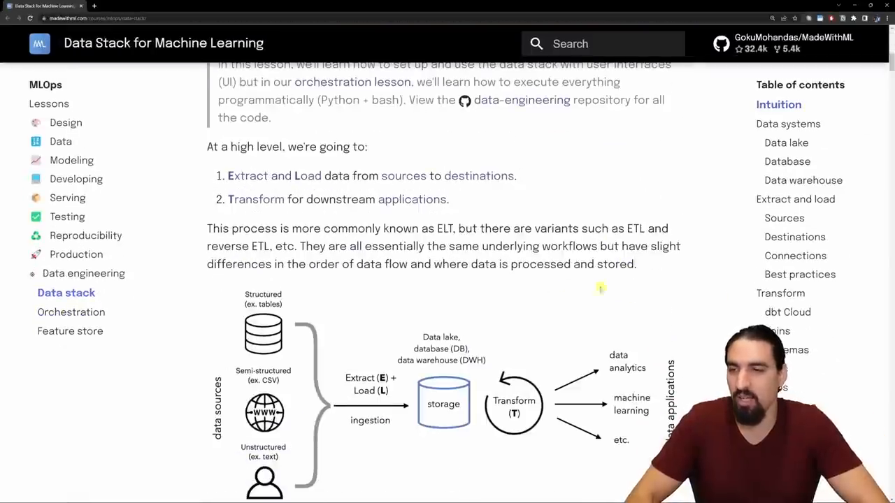
scroll("down", 3)
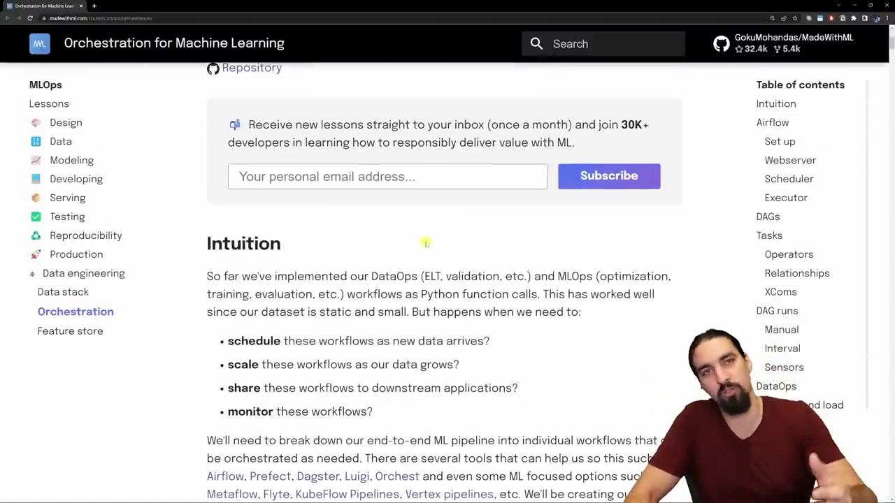
Skim the Orchestration lesson's Webserver, DAGs and Relationships sections.
scroll("down", 3)
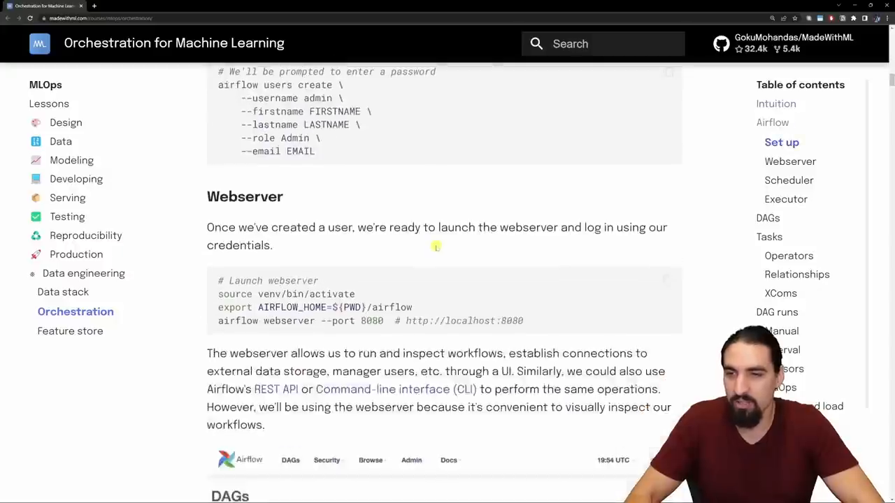
scroll("down", 3)
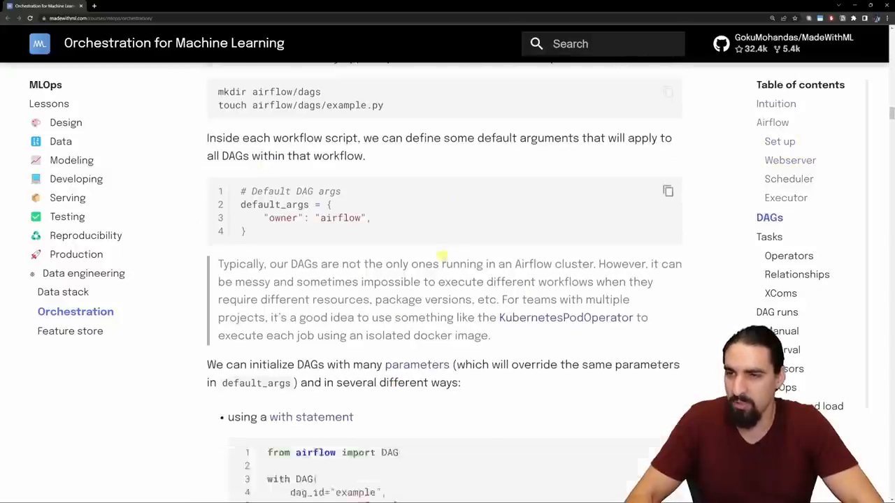
scroll("down", 3)
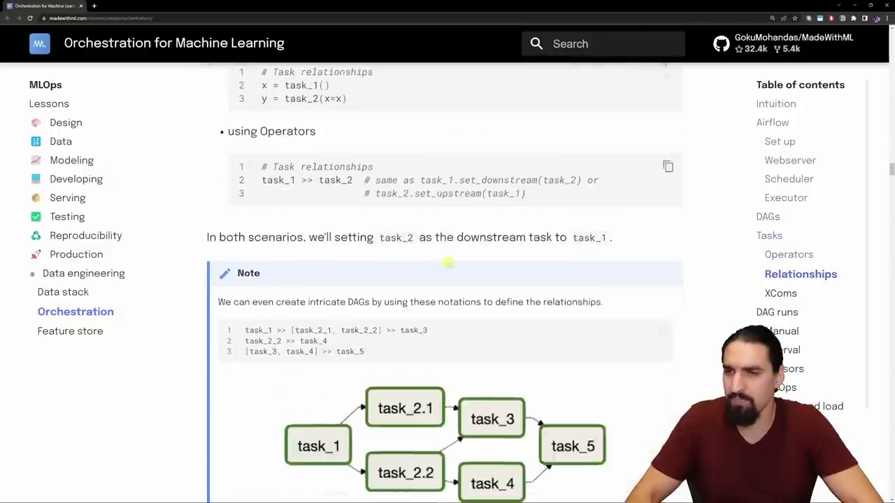
scroll("down", 3)
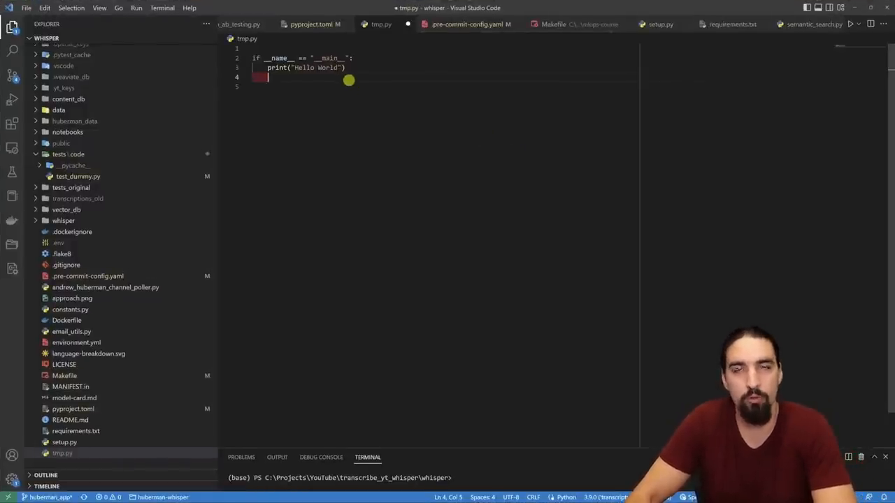
Add the func1() through func4() calls to tmp.py's main block.
type("fun")
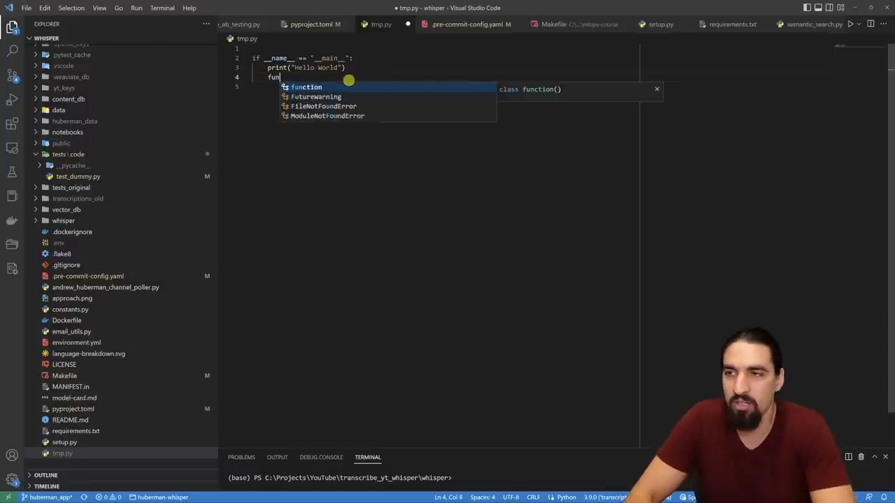
type("func1()")
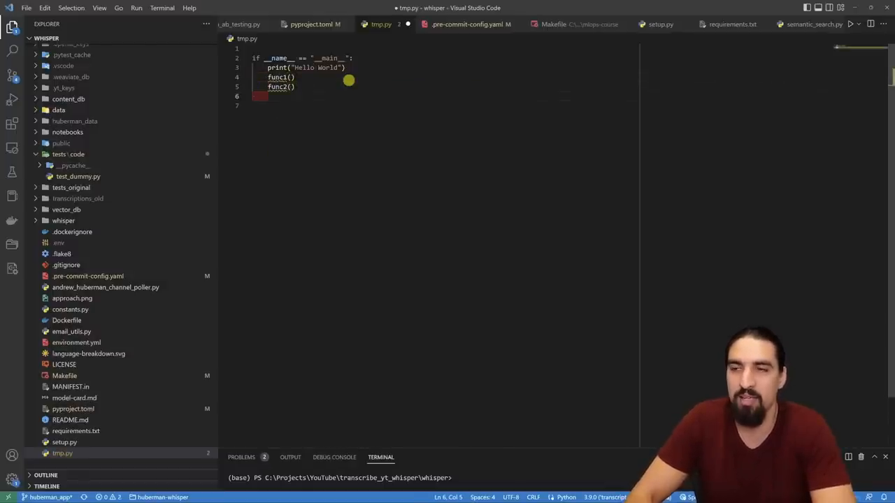
type("func")
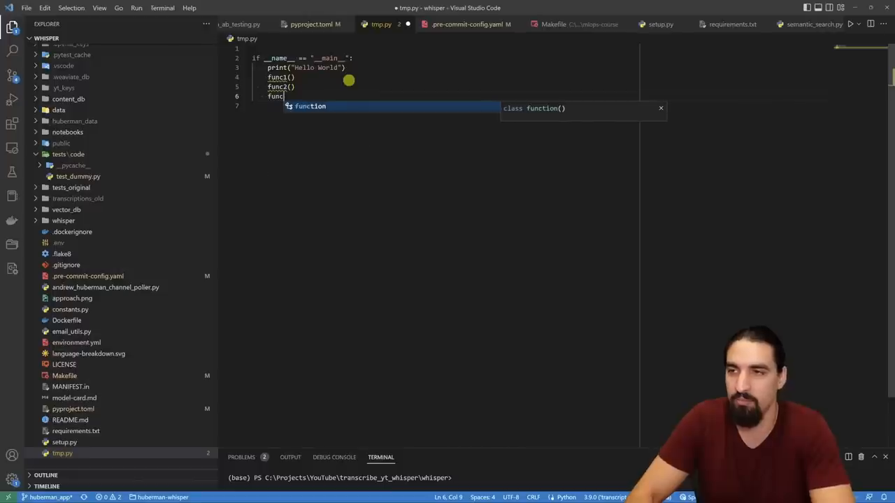
key("Enter")
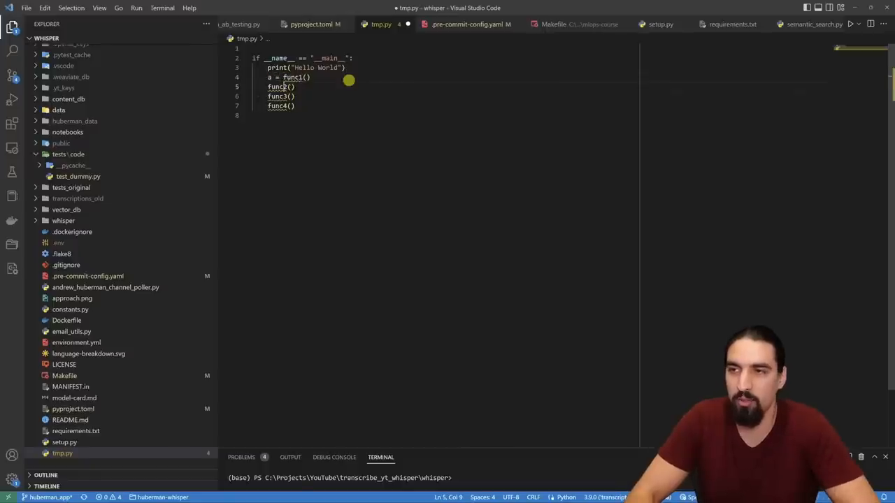
Rewrite the calls as a chain: a = func1(), b = func2(a), func3(b).
type("a")
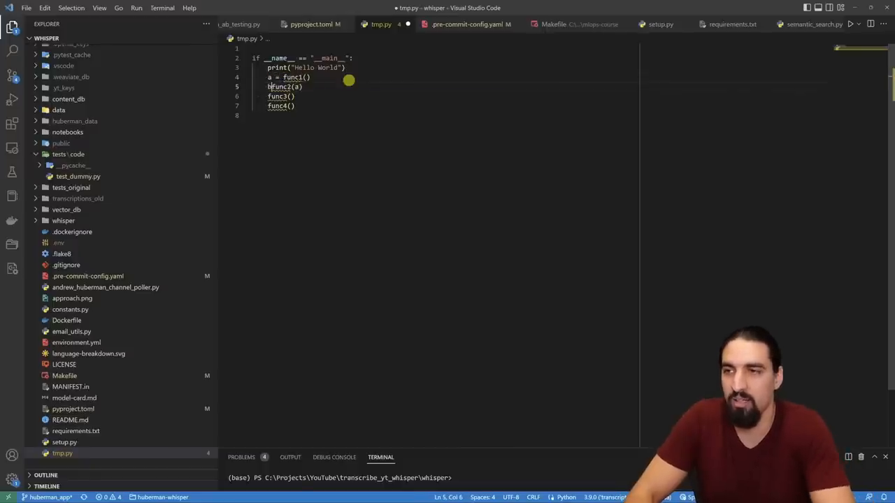
type("b =")
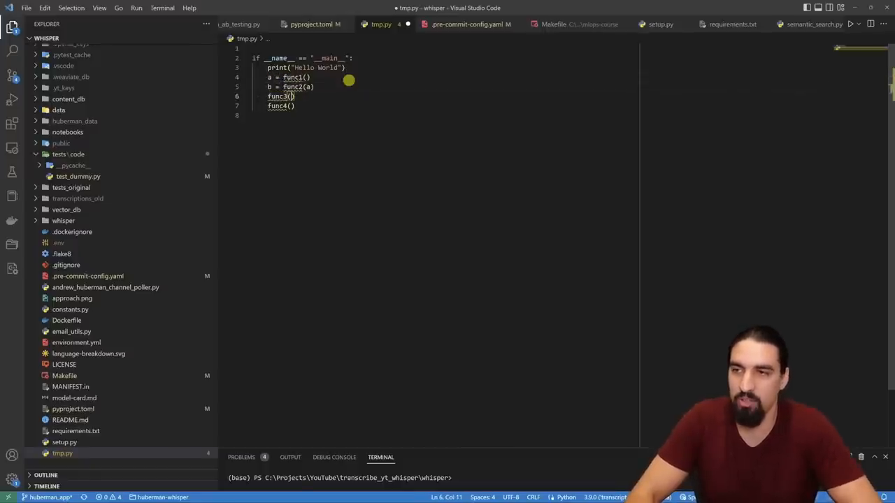
type("b")
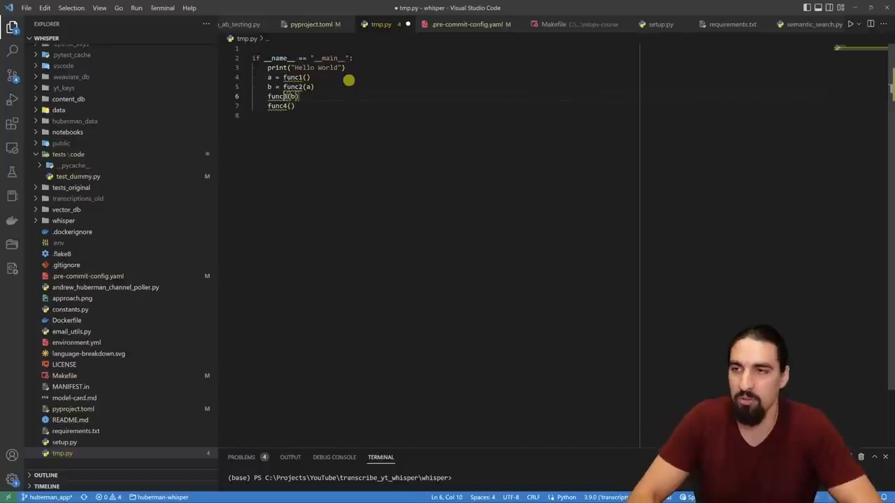
type("c =")
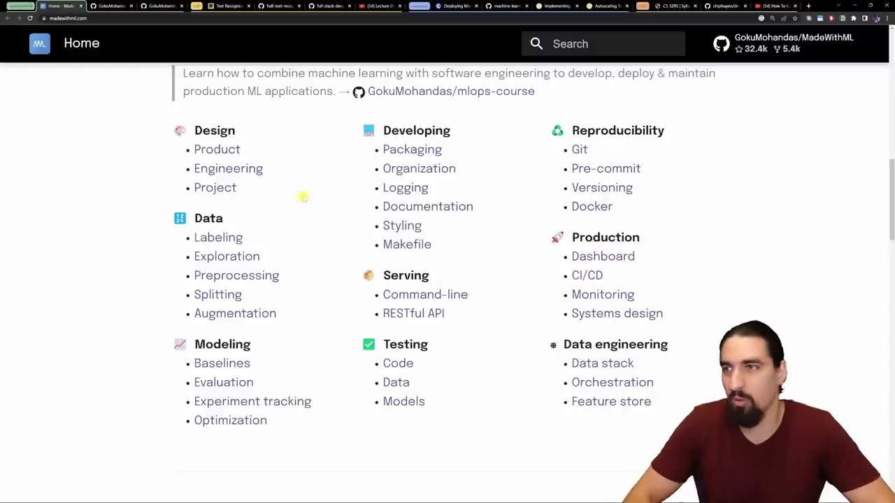
From the FSDL labs table, open Lab 03's Colab notebook in a new tab.
left_click(278, 6)
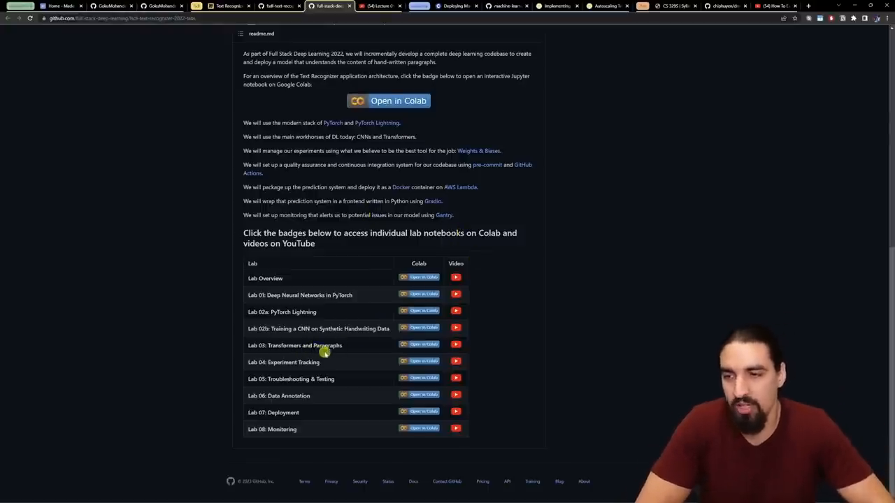
mouse_move(337, 347)
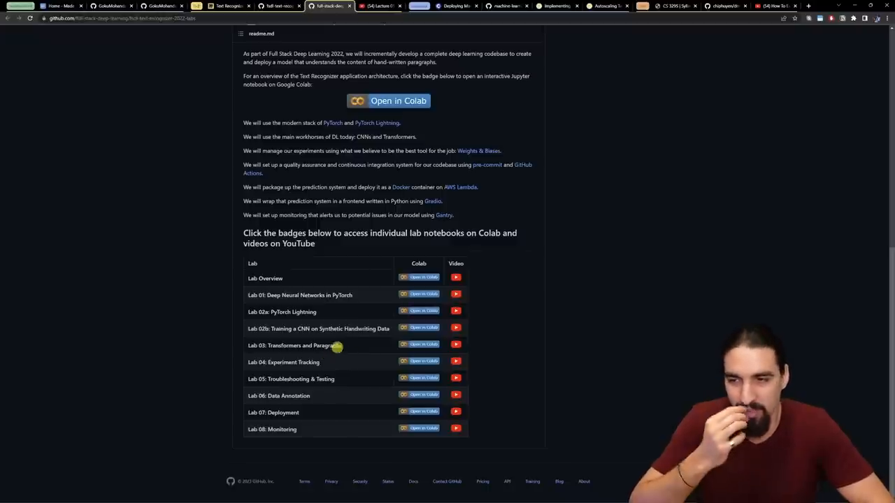
left_click_drag(257, 278, 340, 345)
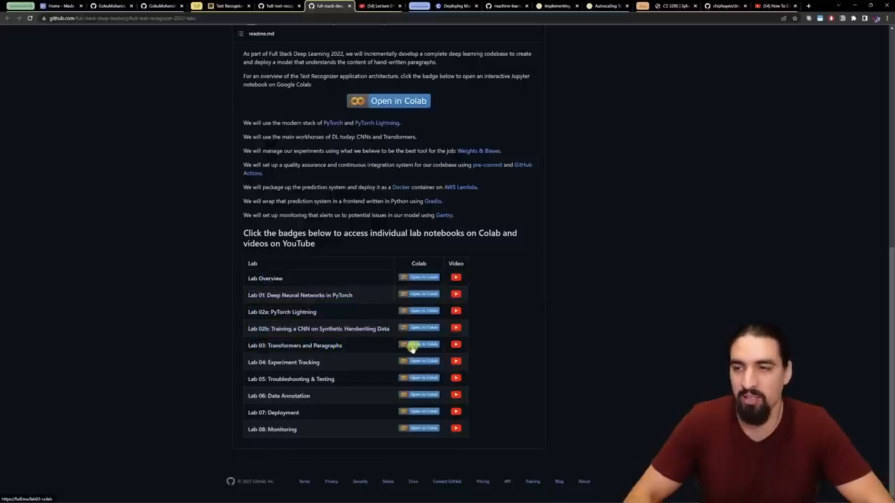
right_click(423, 345)
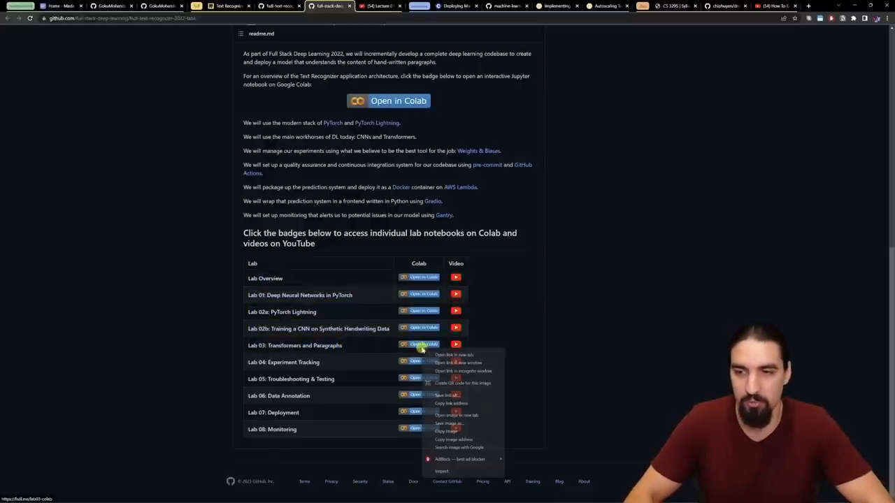
left_click(453, 355)
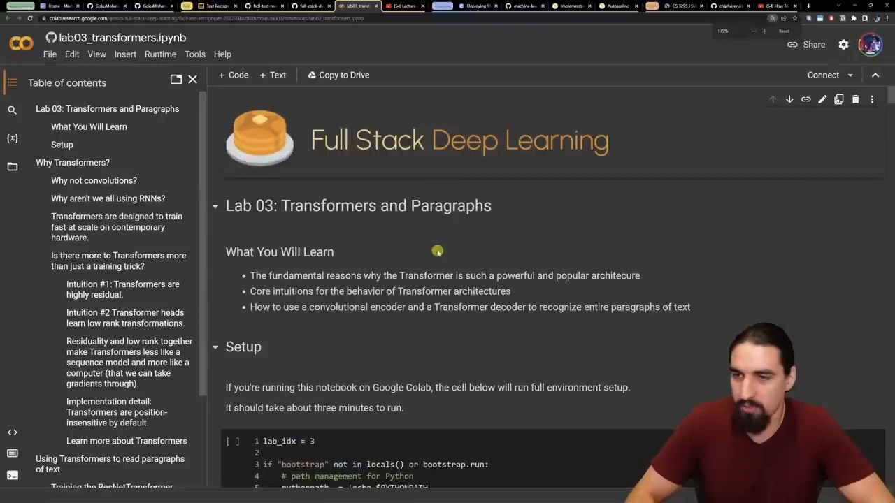
Read the lab03_transformers notebook down through Why Transformers to 'Why aren't we all using RNNs?'.
scroll("down", 3)
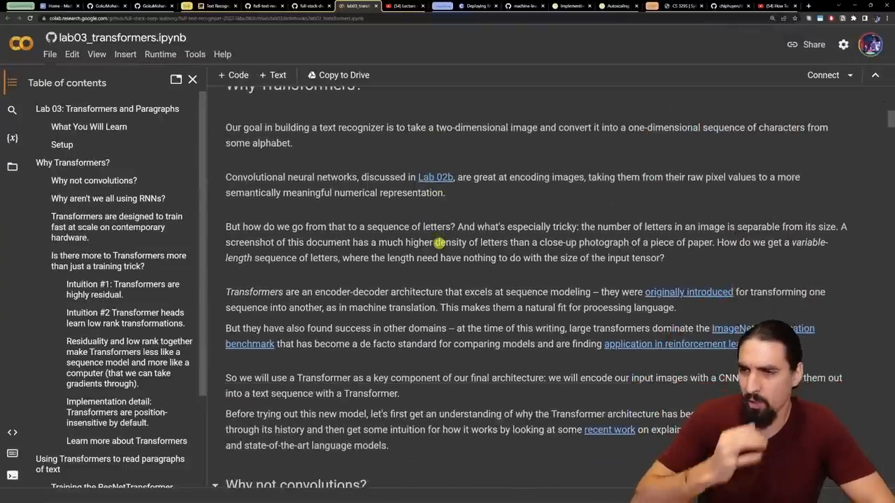
scroll("down", 3)
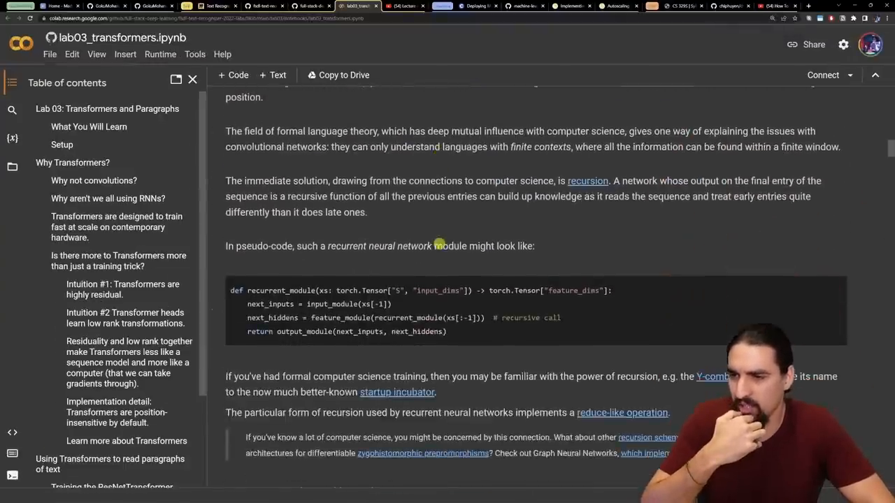
scroll("down", 3)
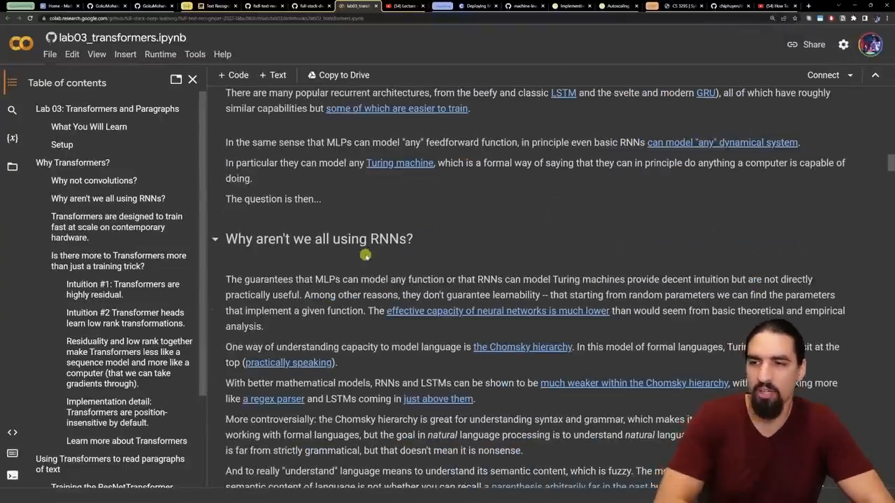
scroll("down", 3)
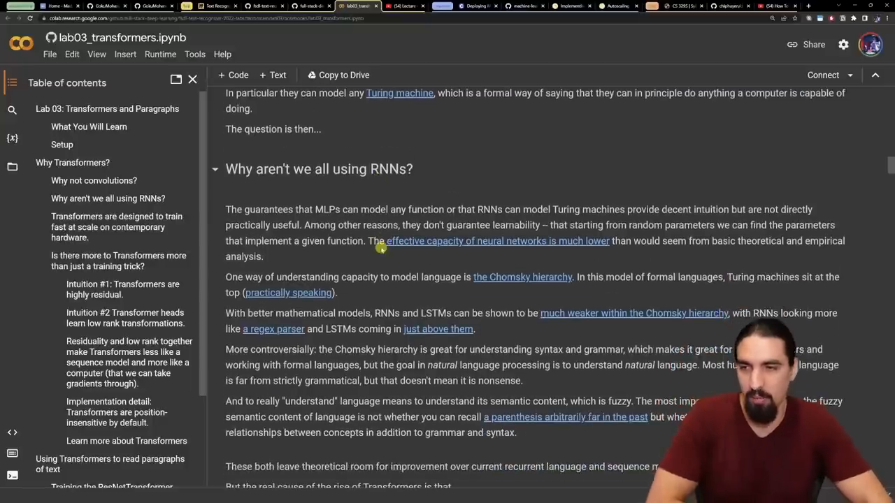
mouse_move(404, 290)
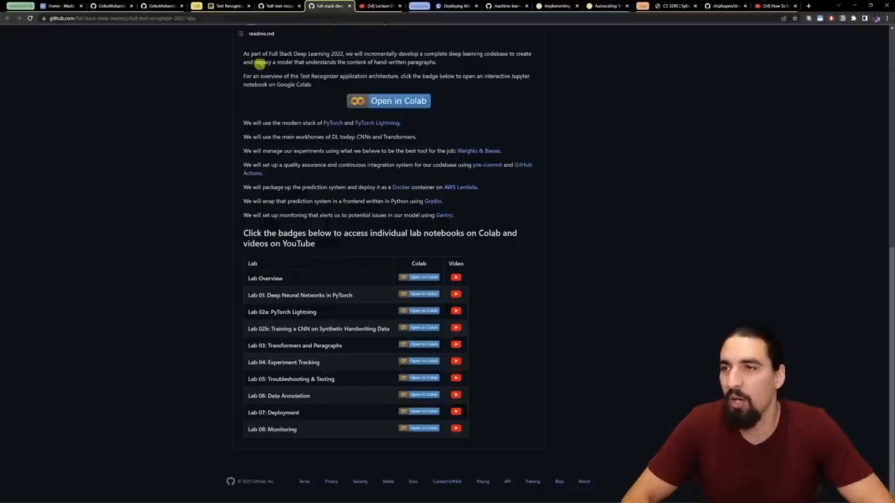
Switch to the fsdl-text-recognizer-2022 repository page listing its folders and About details.
left_click(228, 5)
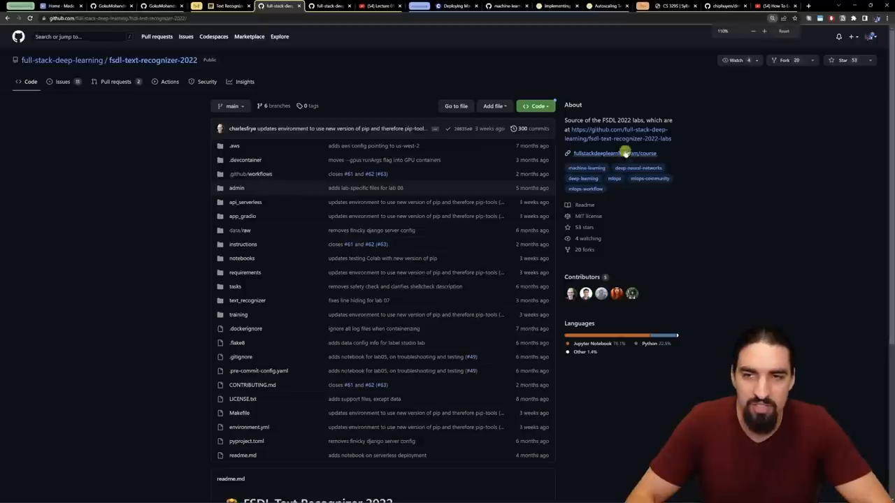
Scroll the lab08 load-testing notebook to its Total Requests per Second and Response Times charts.
scroll("down", 3)
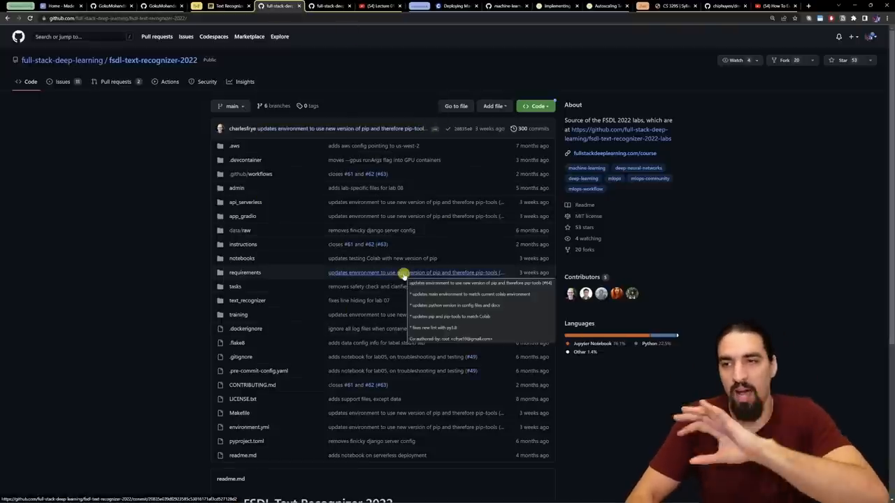
mouse_move(333, 178)
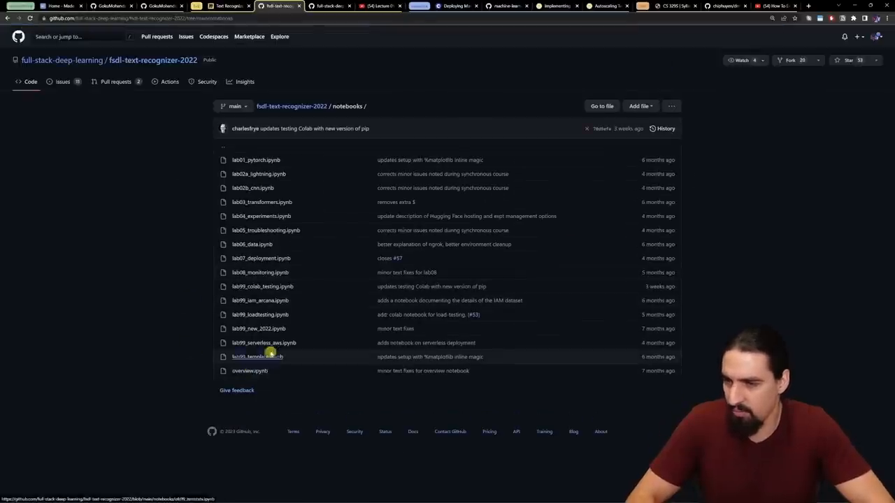
right_click(260, 315)
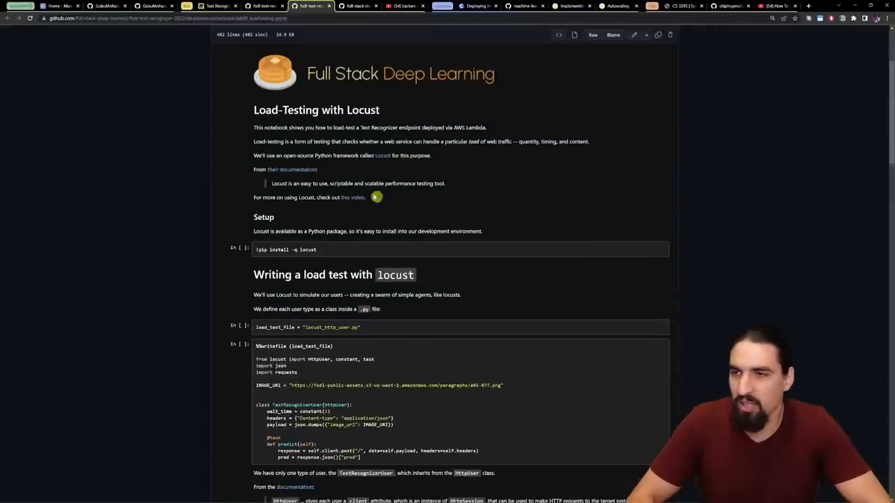
scroll("down", 3)
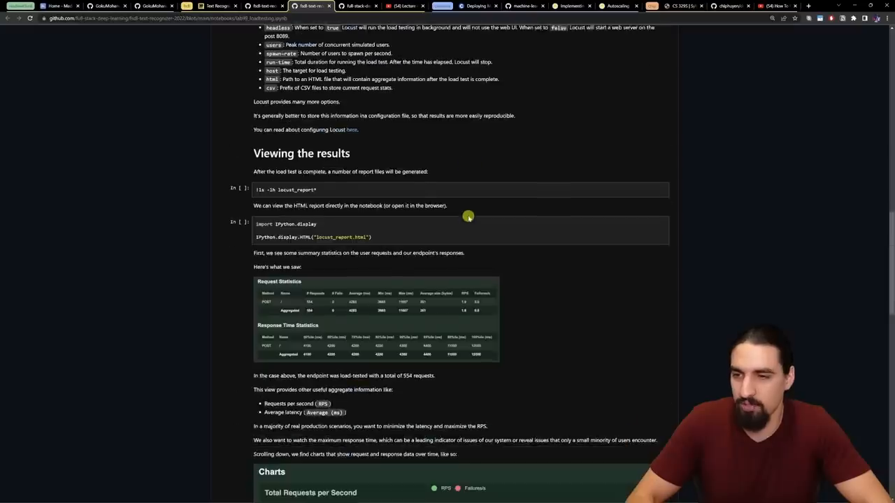
scroll("down", 3)
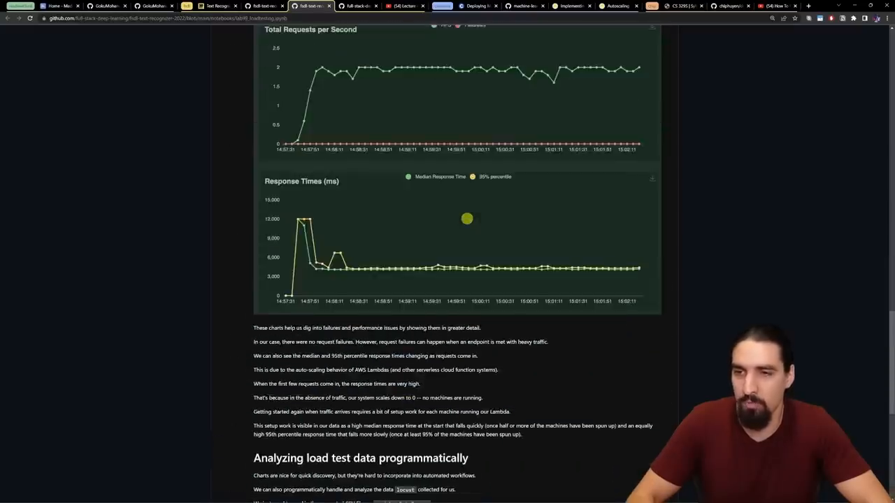
scroll("up", 3)
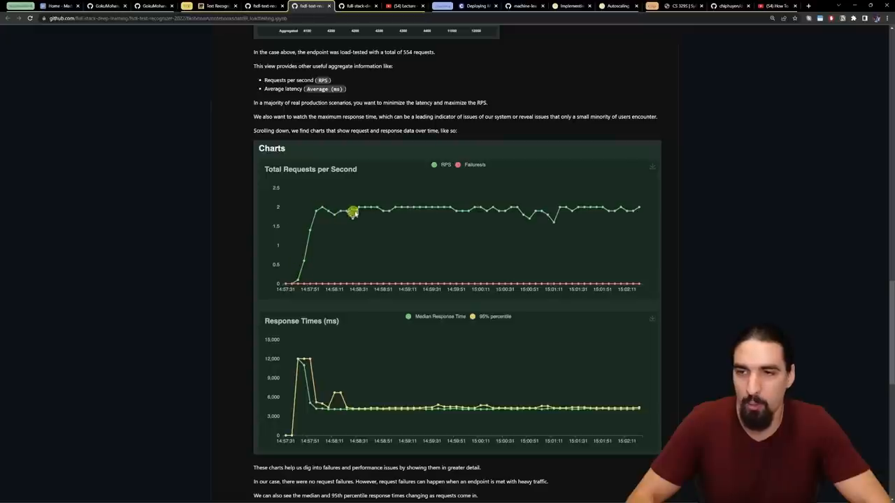
mouse_move(542, 248)
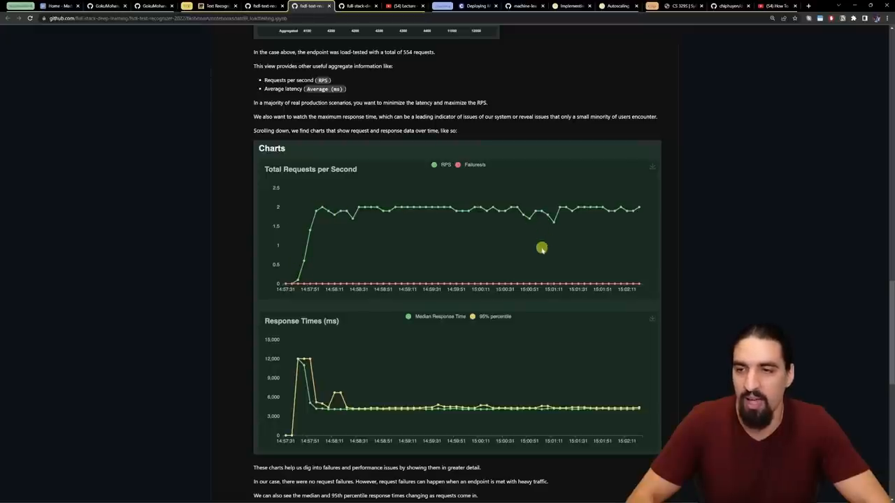
mouse_move(504, 299)
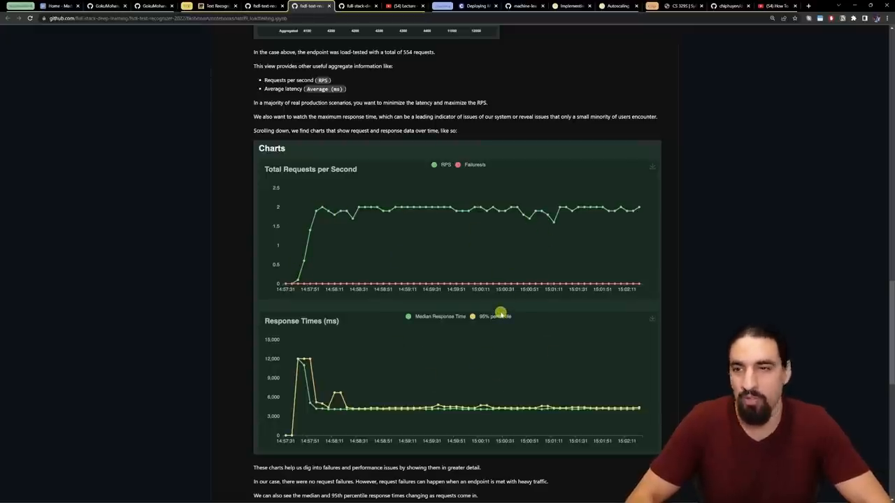
mouse_move(528, 86)
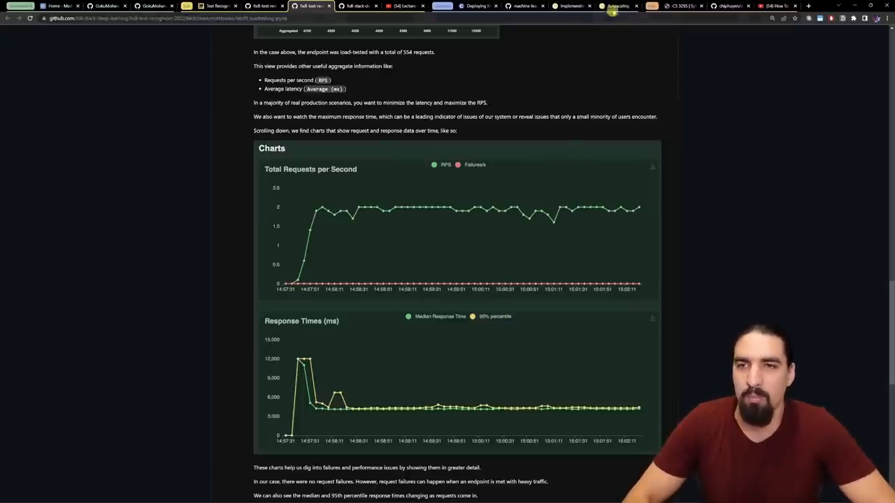
left_click(618, 6)
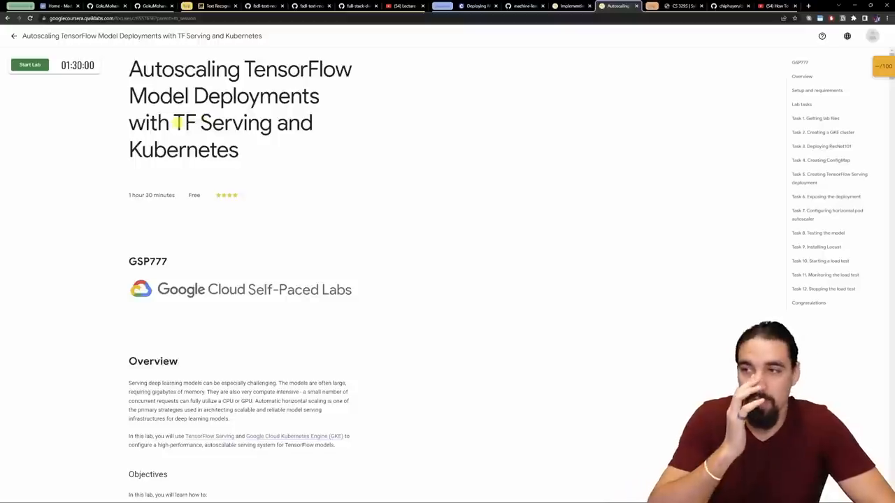
Review the Autoscaling TensorFlow lab, then move on to the Domestic canary Wikipedia article.
left_click_drag(173, 122, 272, 122)
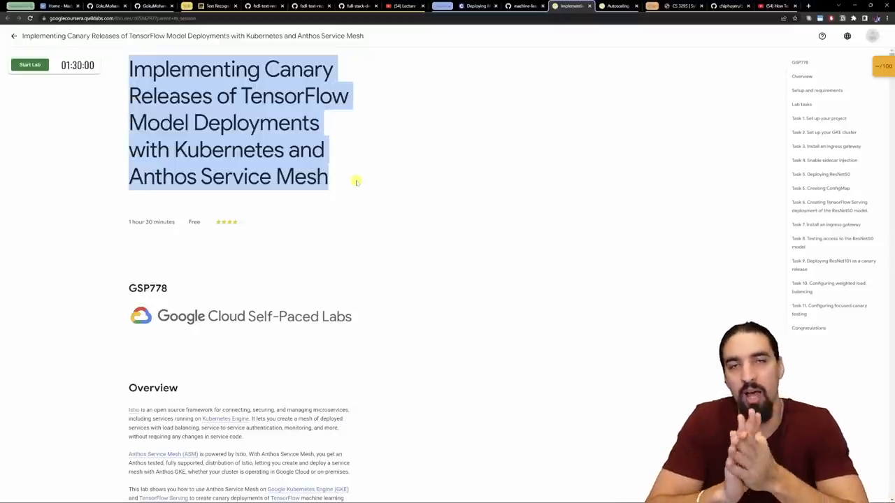
left_click(606, 240)
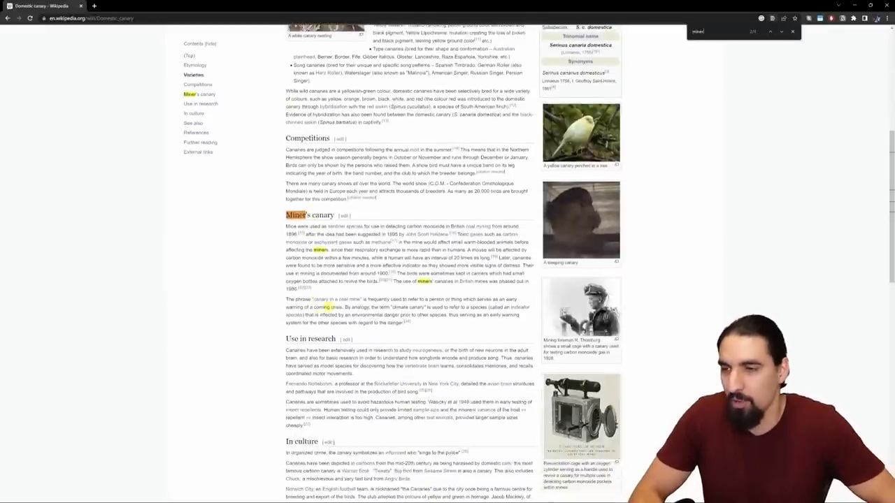
Scroll the Domestic canary article down to the Miner's canary section.
scroll("down", 3)
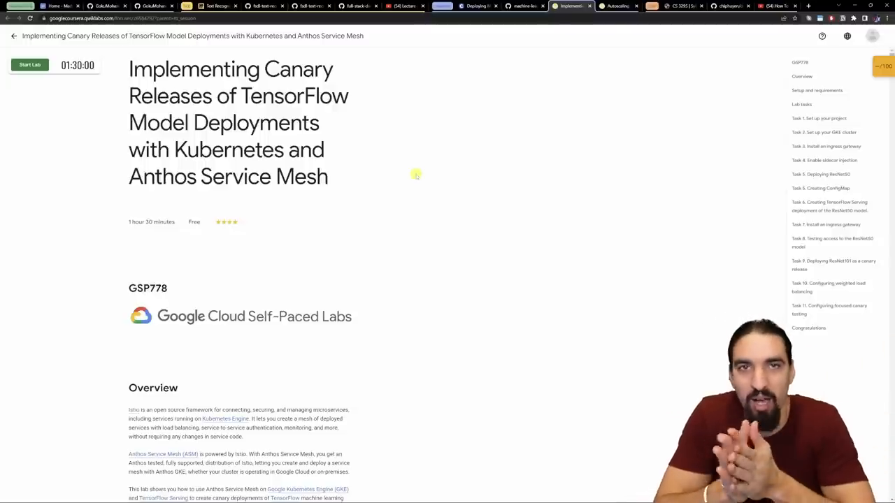
mouse_move(542, 128)
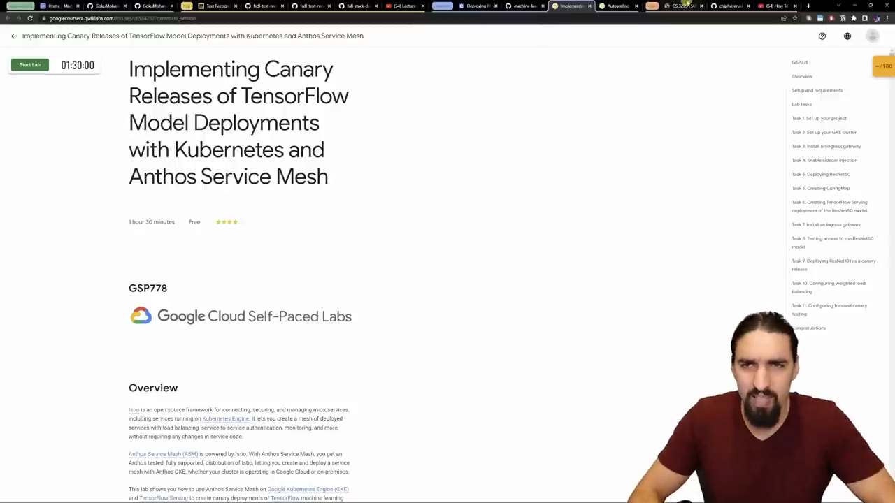
Bring up the chiphuyen/dmls-book Designing Machine Learning Systems repository.
left_click(730, 5)
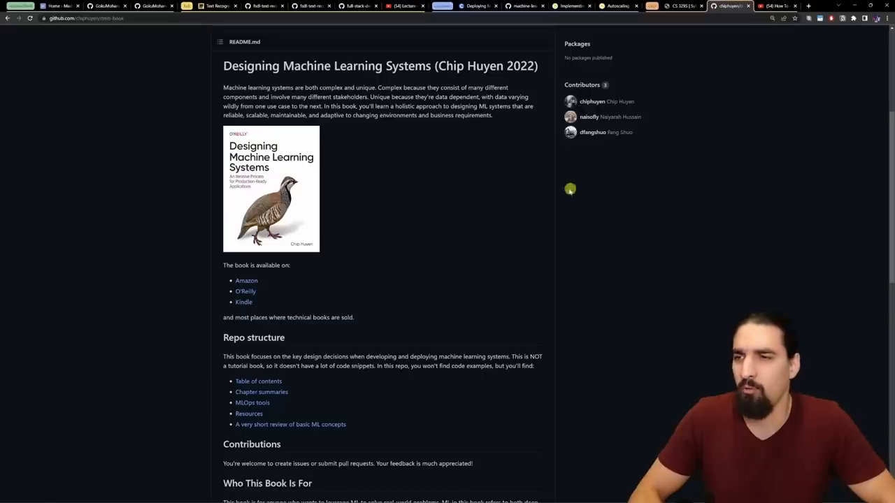
mouse_move(528, 195)
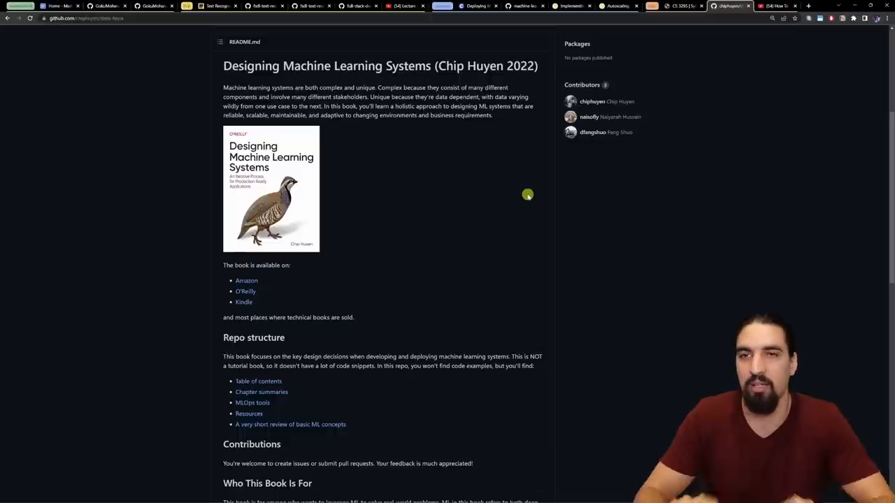
Bring up the Stanford CS 329S Machine Learning Systems Design syllabus.
left_click(678, 5)
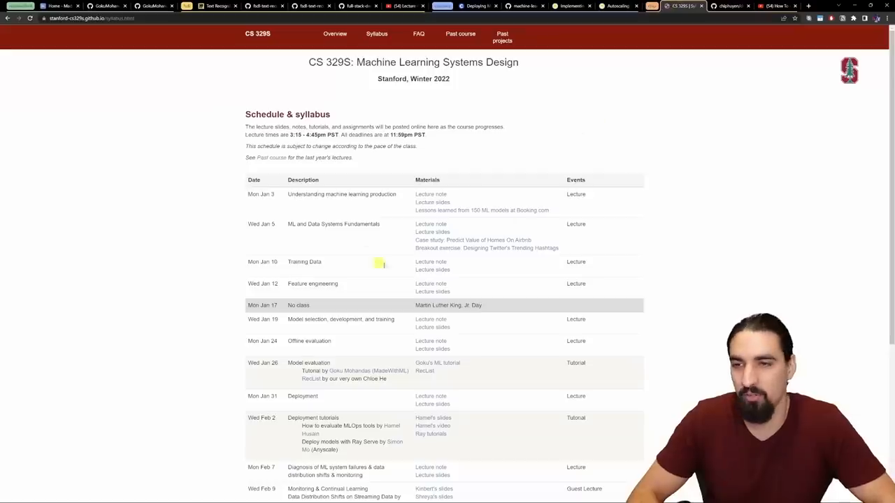
Scroll the syllabus briefly, then return to the Miro Text Recognizer architecture board.
scroll("down", 3)
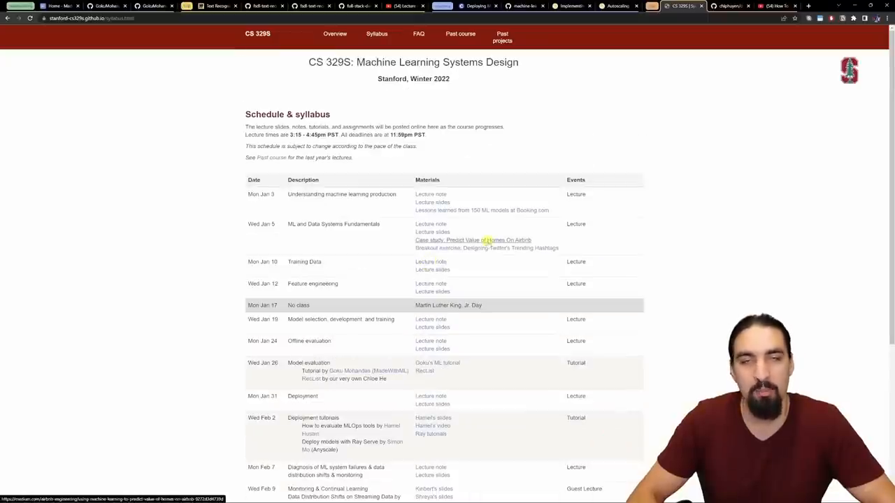
left_click(209, 6)
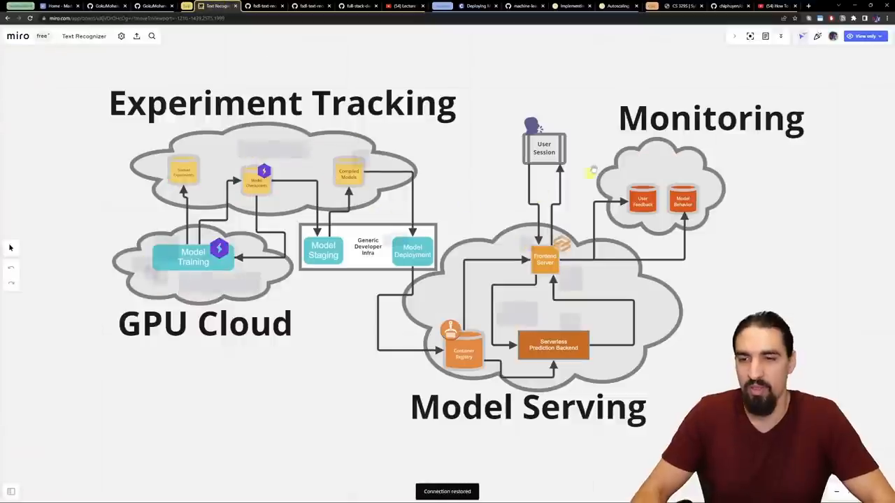